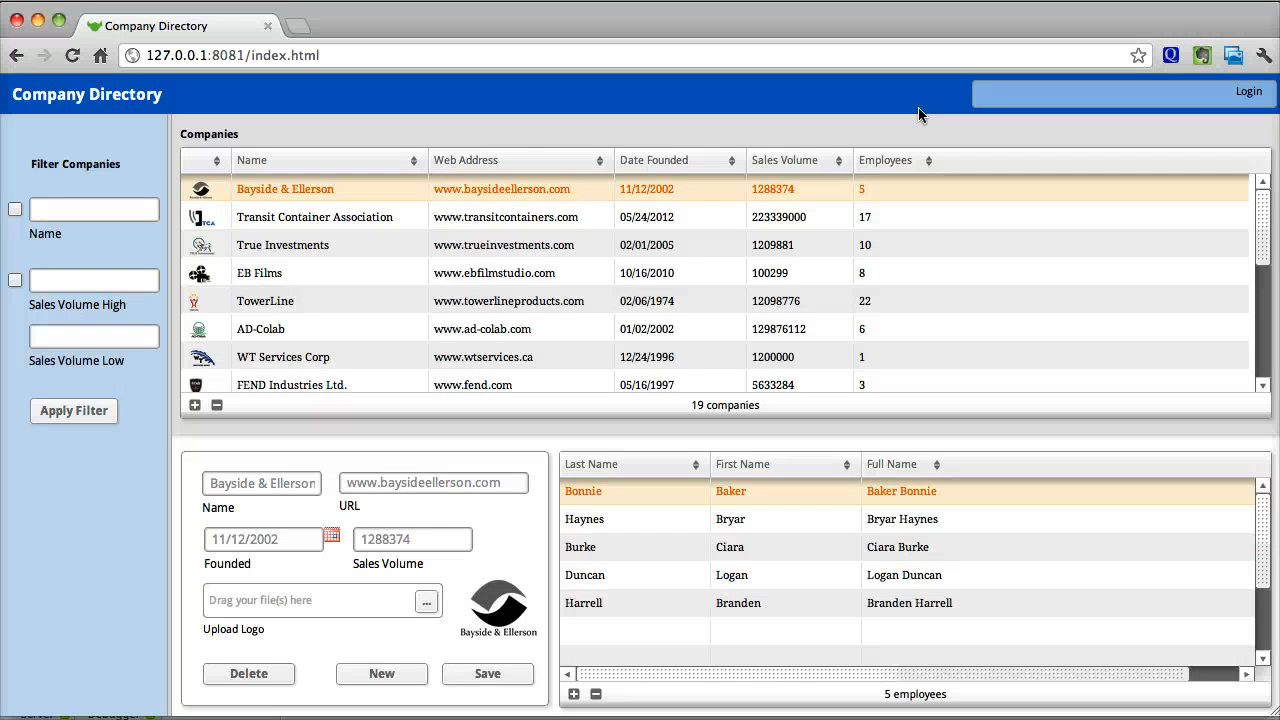
- Select TowerLine in the Companies grid and scroll through its 22 employees
{"action": "left_click", "coordinate": [282, 245]}
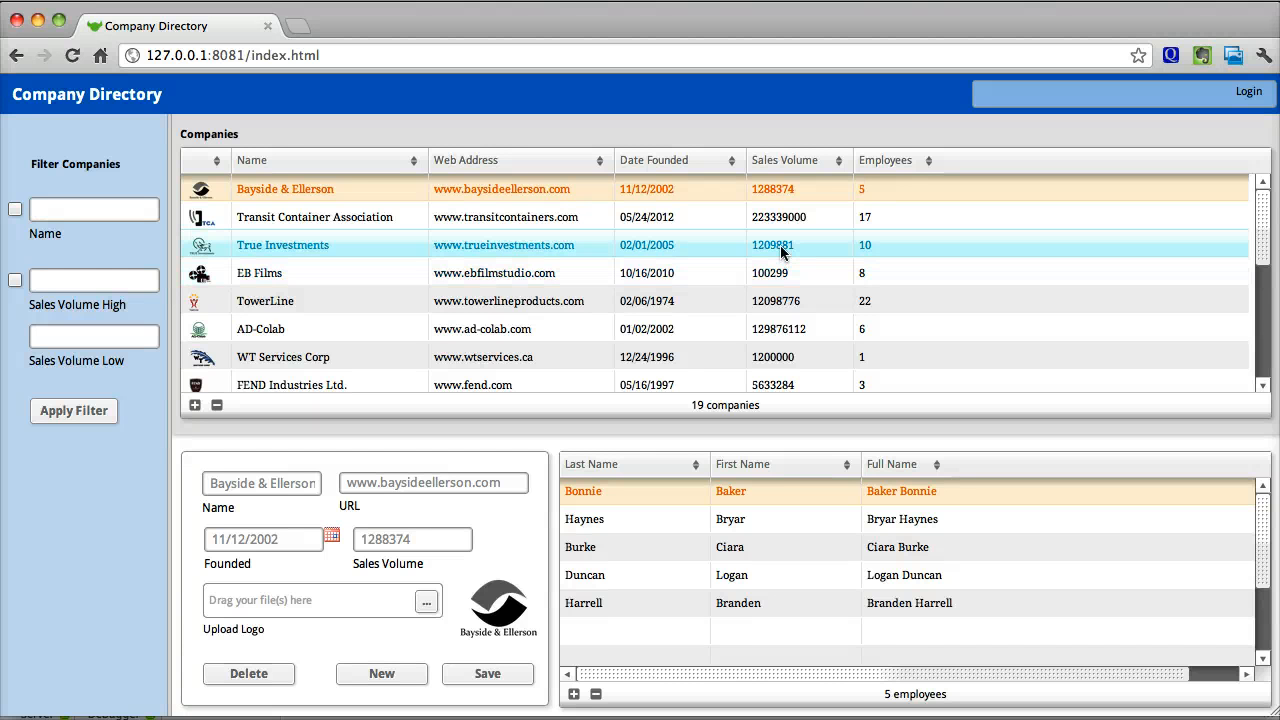
{"action": "left_click", "coordinate": [265, 299]}
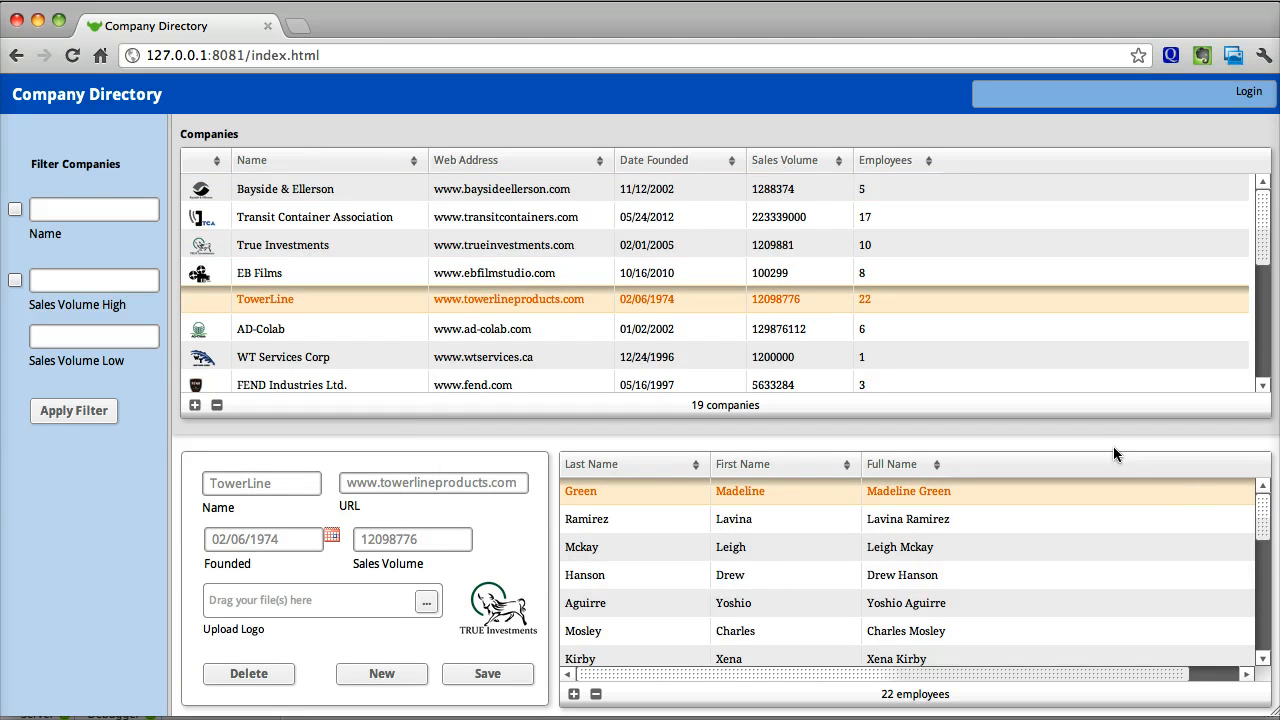
{"action": "scroll", "scroll_direction": "down", "scroll_amount": 3}
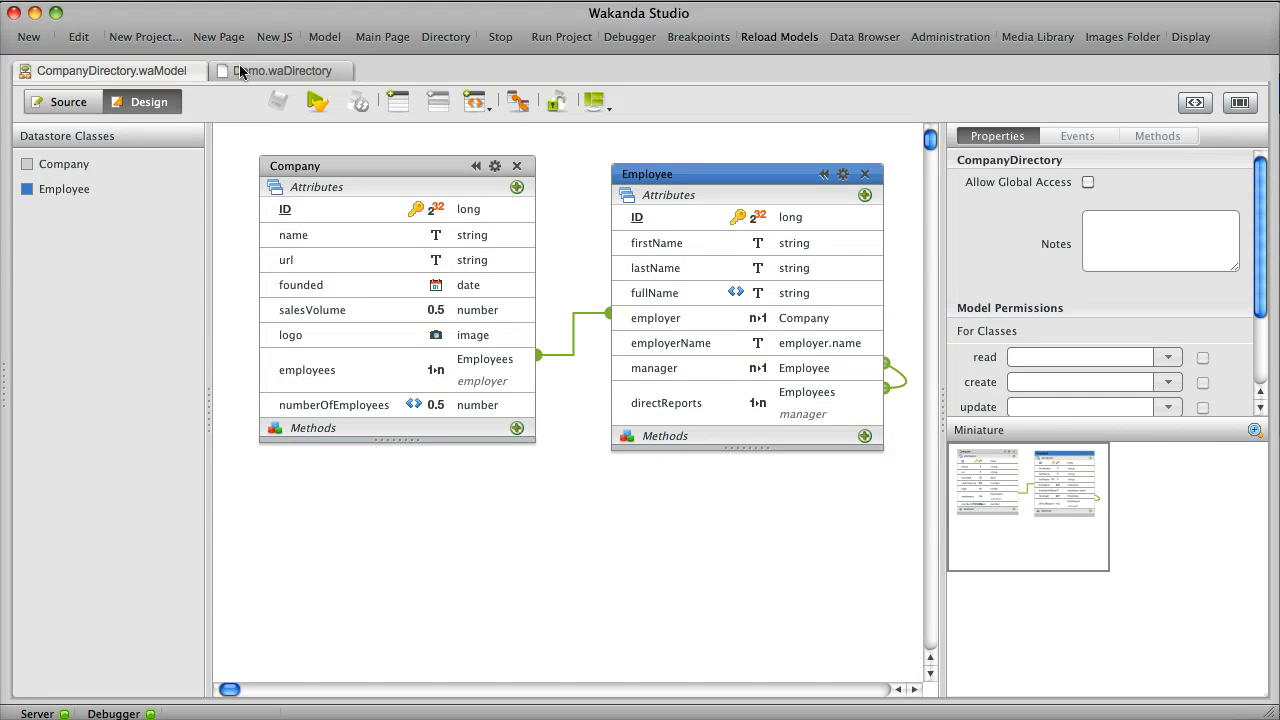
- Open Demo.waDirectory, check betty's and ben's groups, then view the Manager group
{"action": "left_click", "coordinate": [281, 70]}
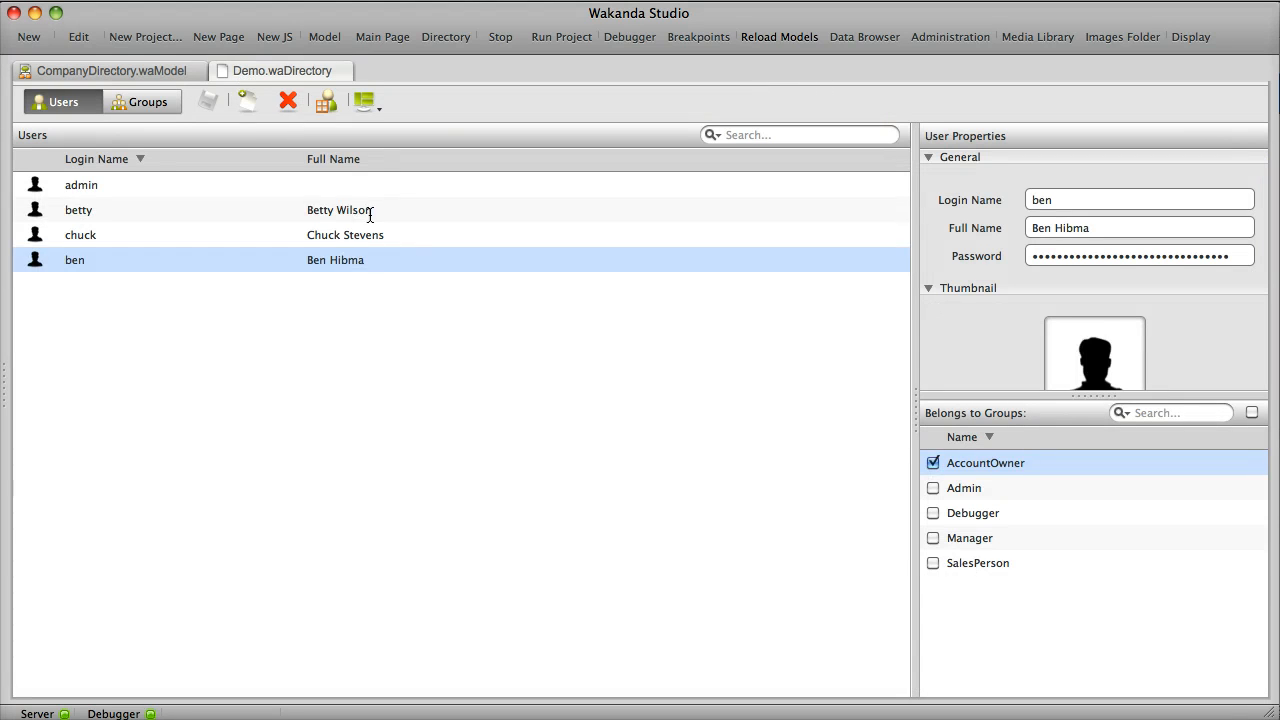
{"action": "left_click", "coordinate": [78, 210]}
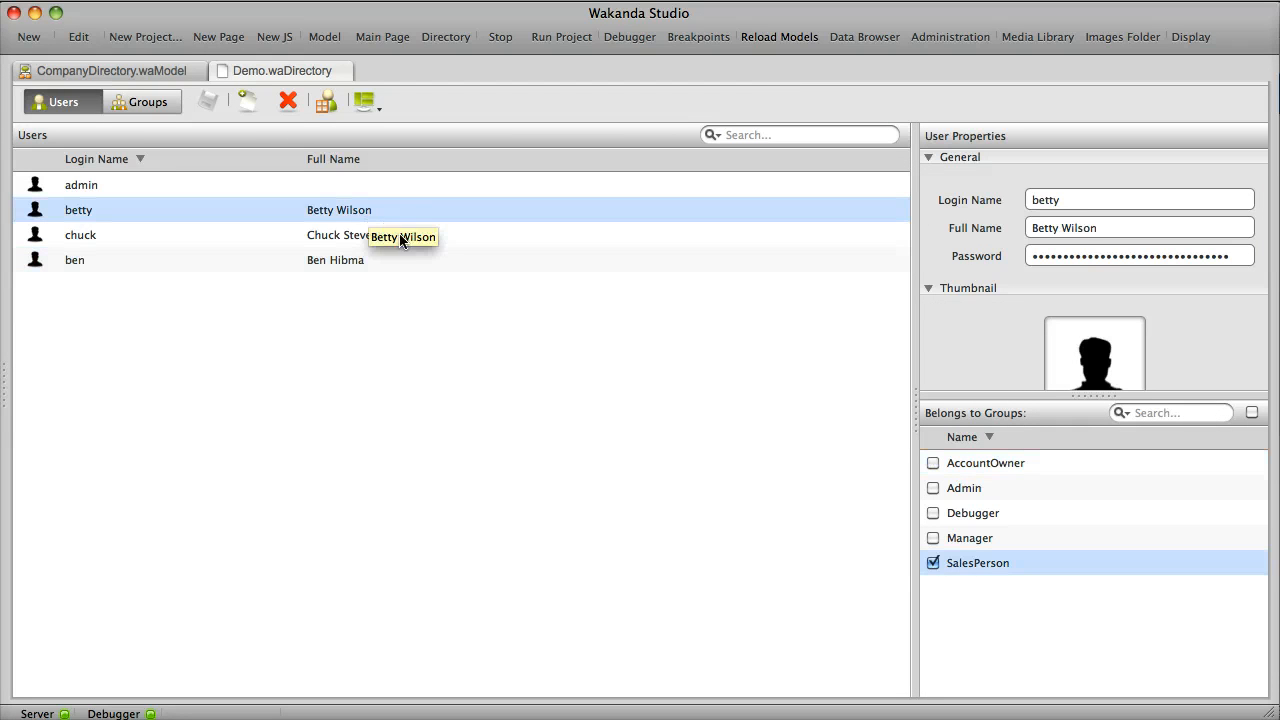
{"action": "left_click", "coordinate": [80, 234]}
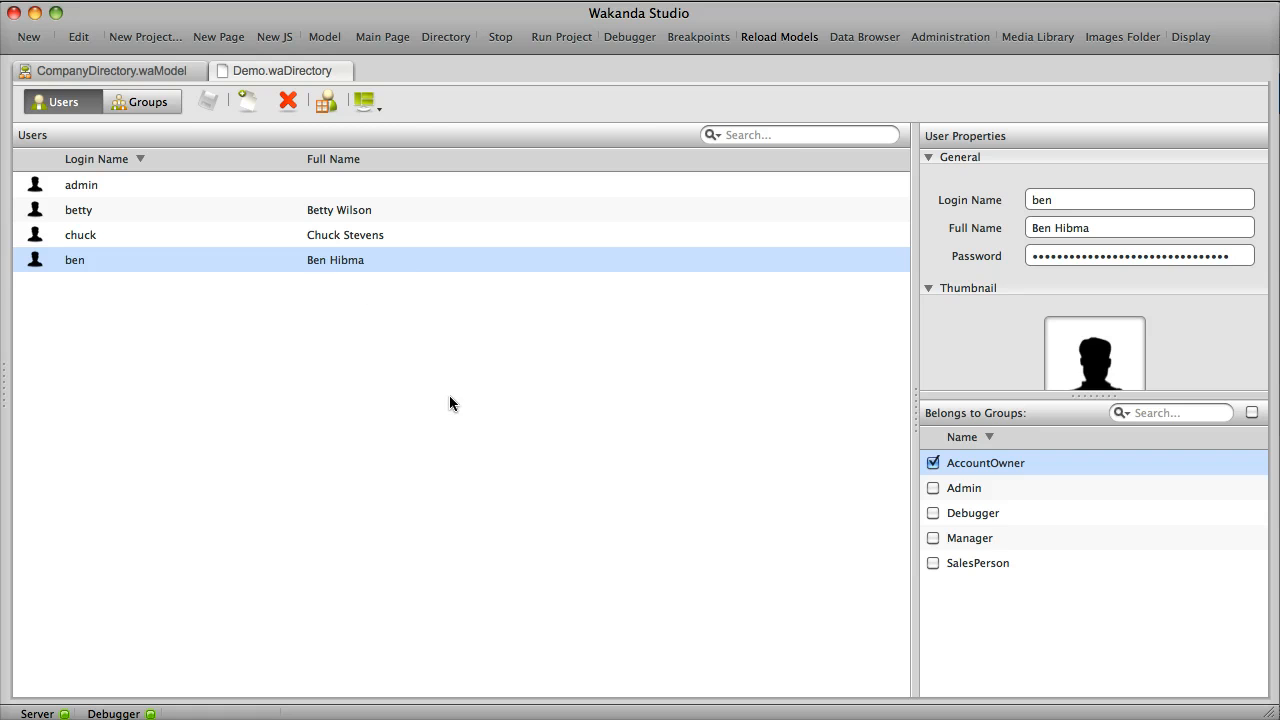
{"action": "left_click", "coordinate": [147, 101]}
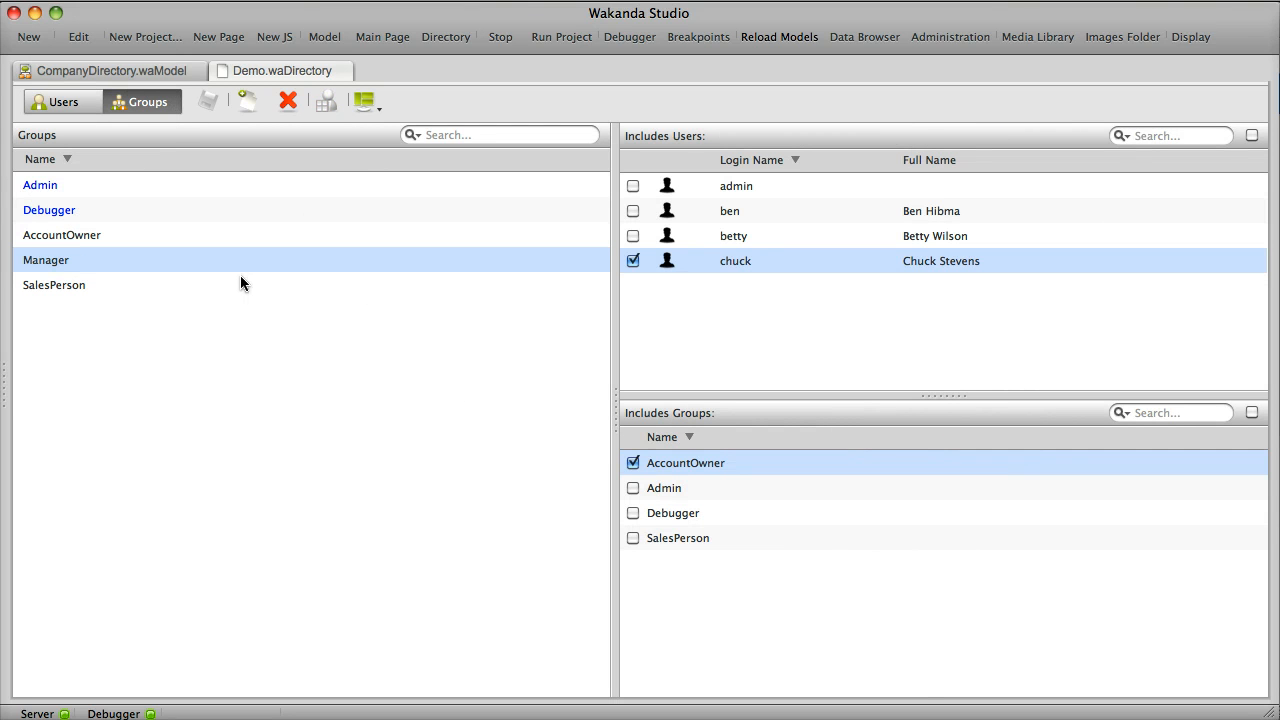
{"action": "mouse_move", "coordinate": [683, 485]}
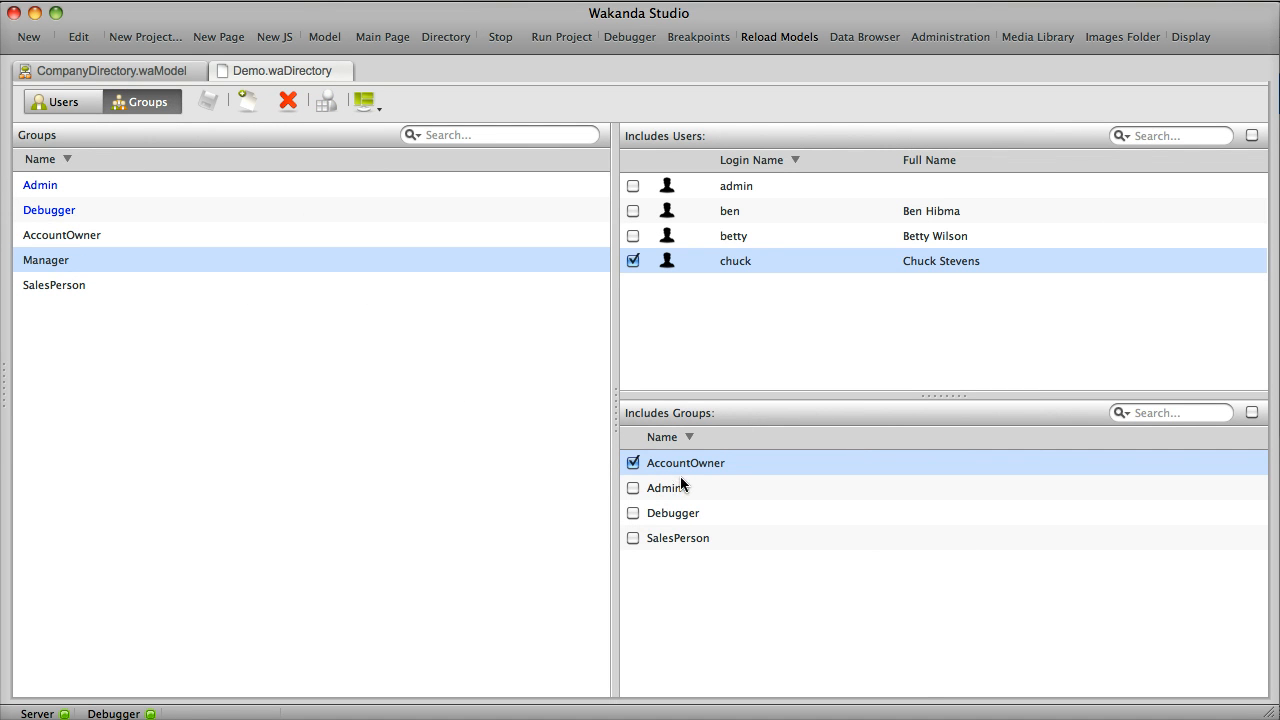
{"action": "mouse_move", "coordinate": [595, 487]}
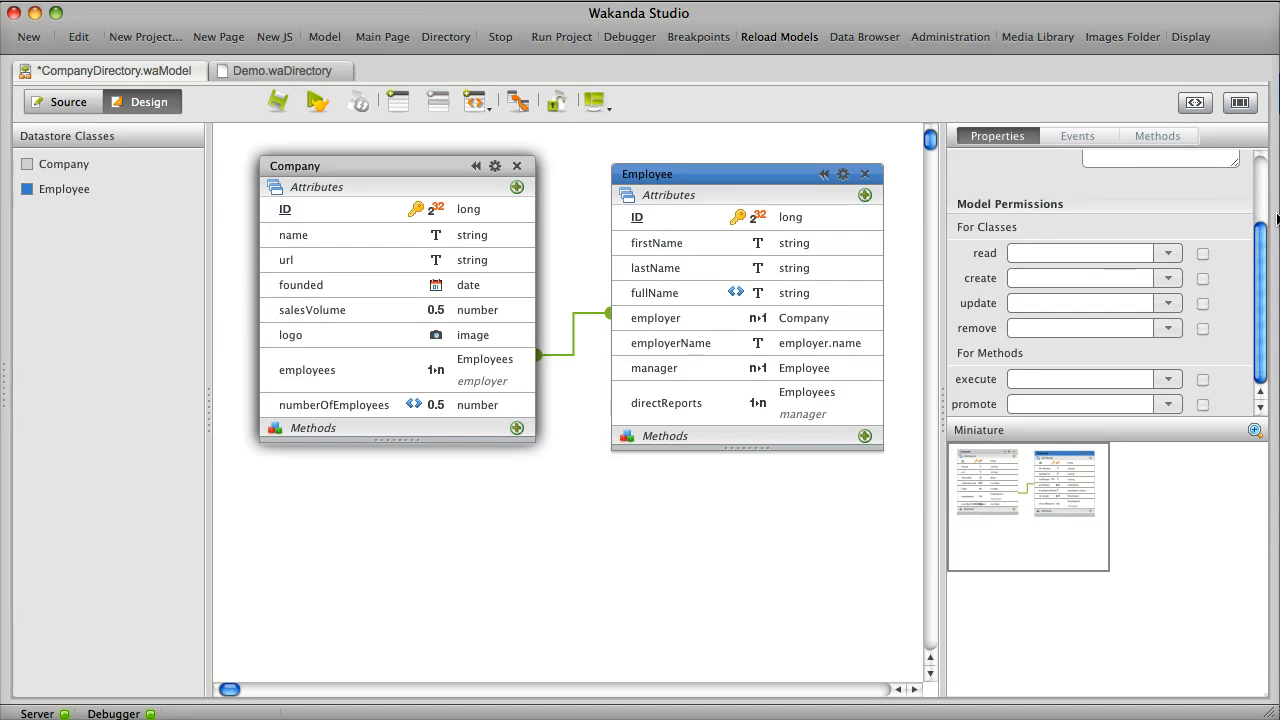
- Set the Company class read, create, update and remove permissions to Manager
{"action": "left_click", "coordinate": [63, 164]}
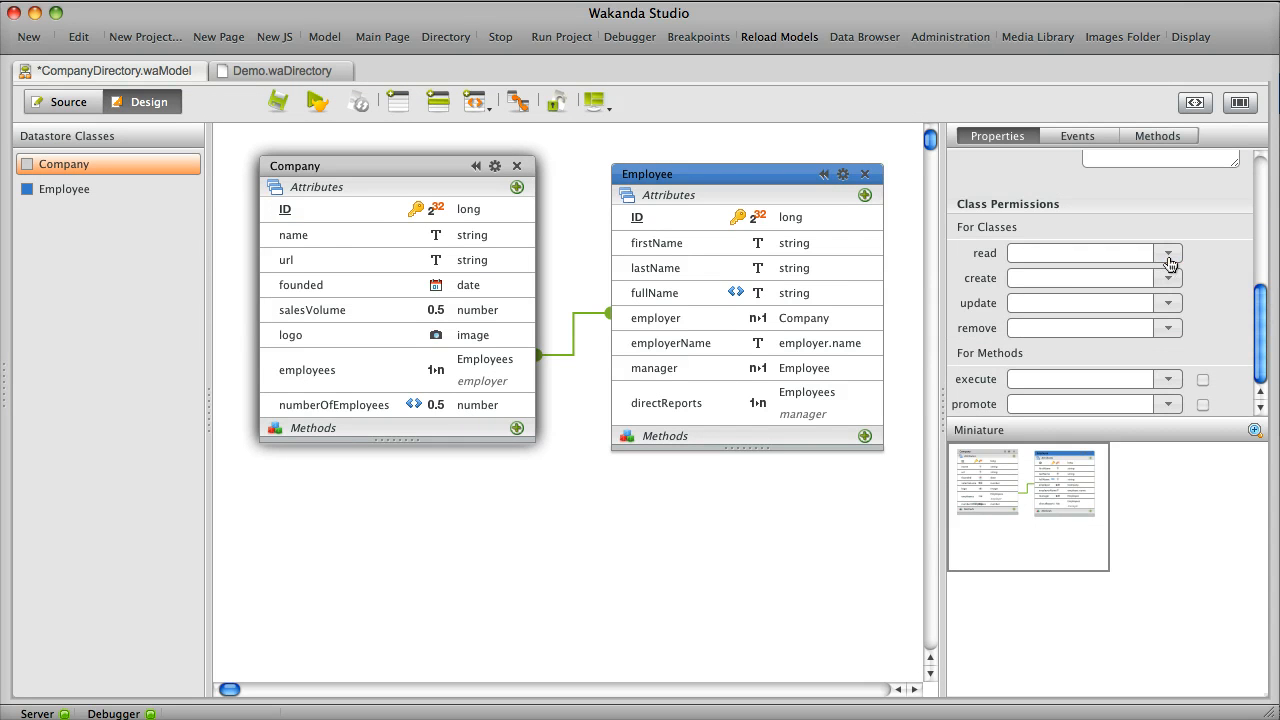
{"action": "left_click", "coordinate": [1168, 253]}
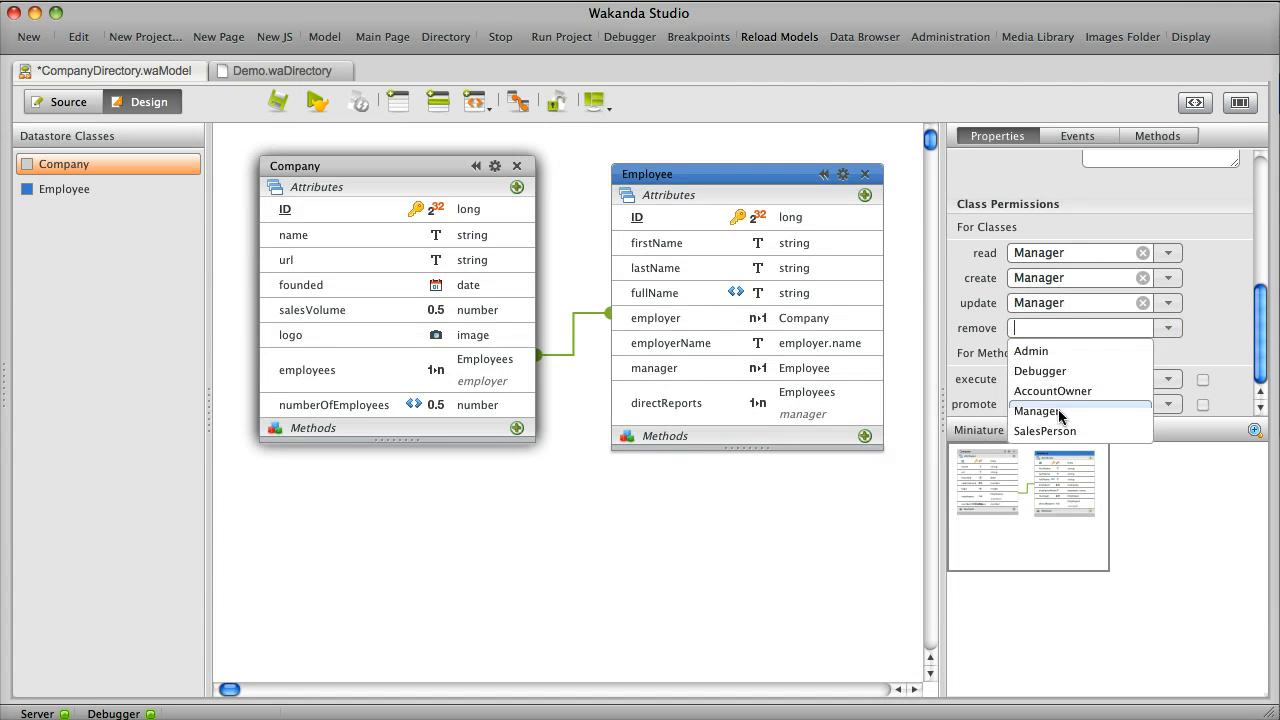
{"action": "left_click", "coordinate": [1037, 411]}
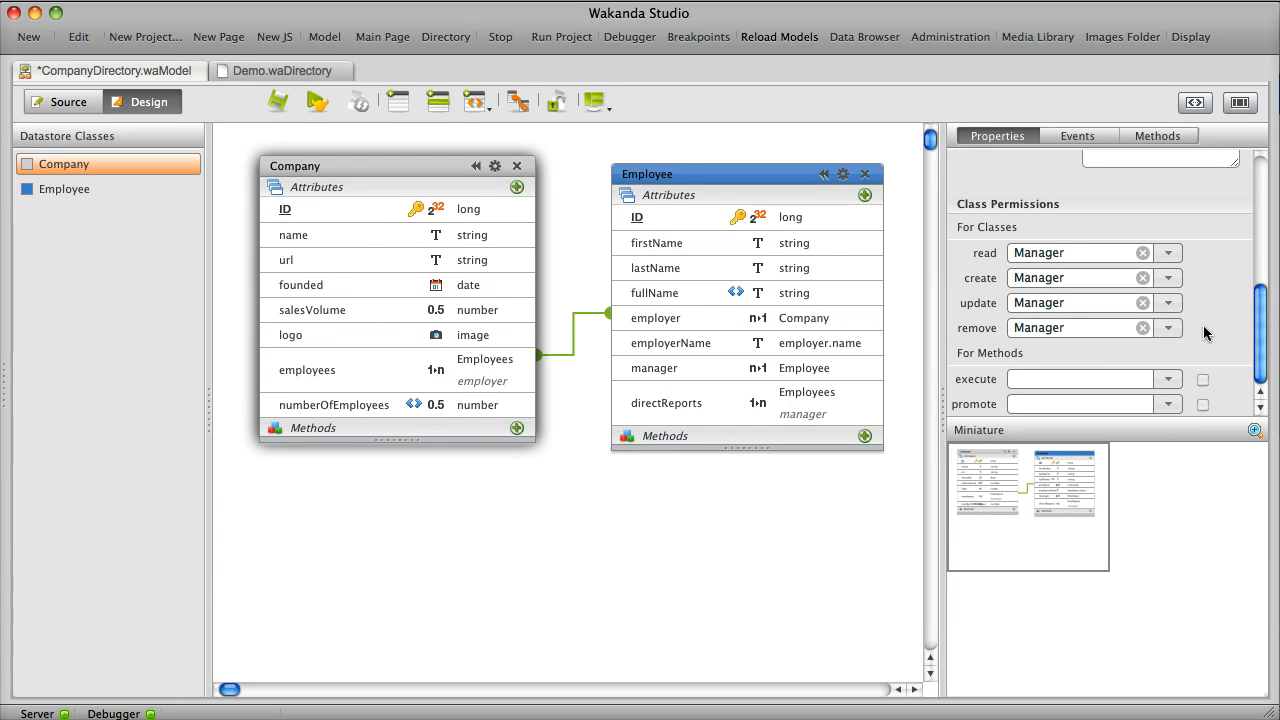
{"action": "left_click", "coordinate": [311, 310]}
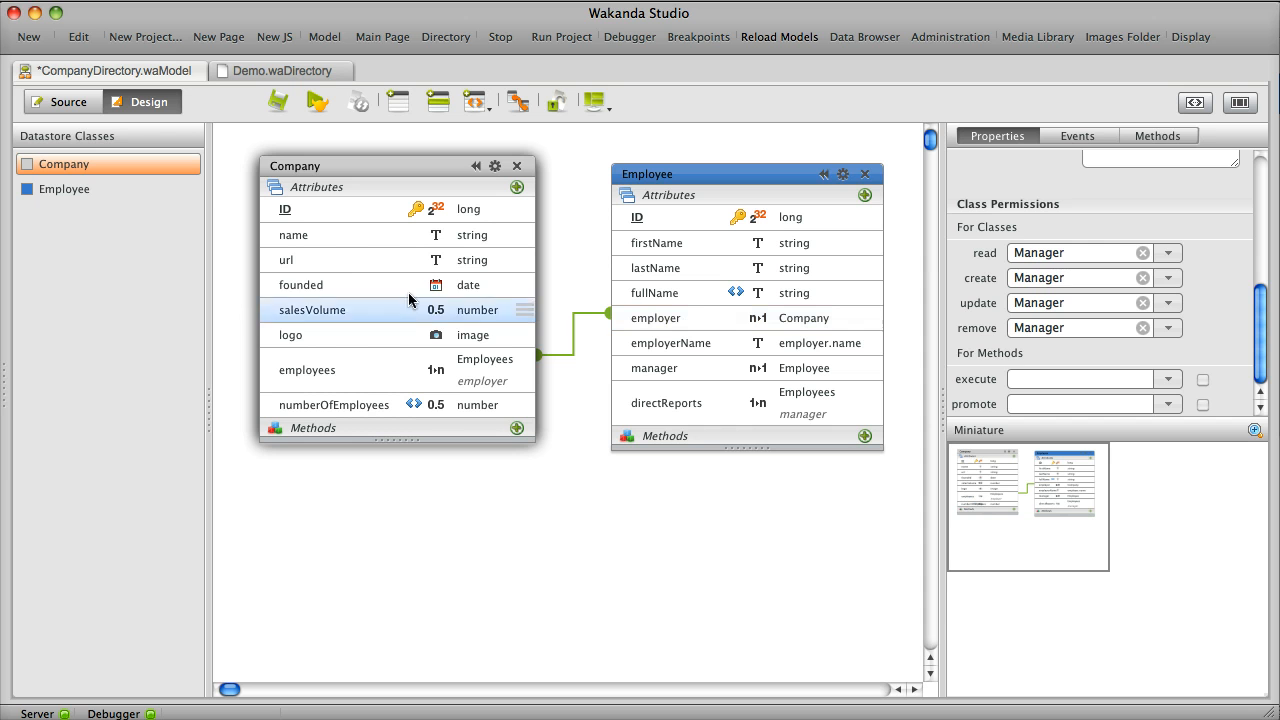
- Set the Company salesVolume attribute's scope to Public On Server
{"action": "left_click", "coordinate": [311, 309]}
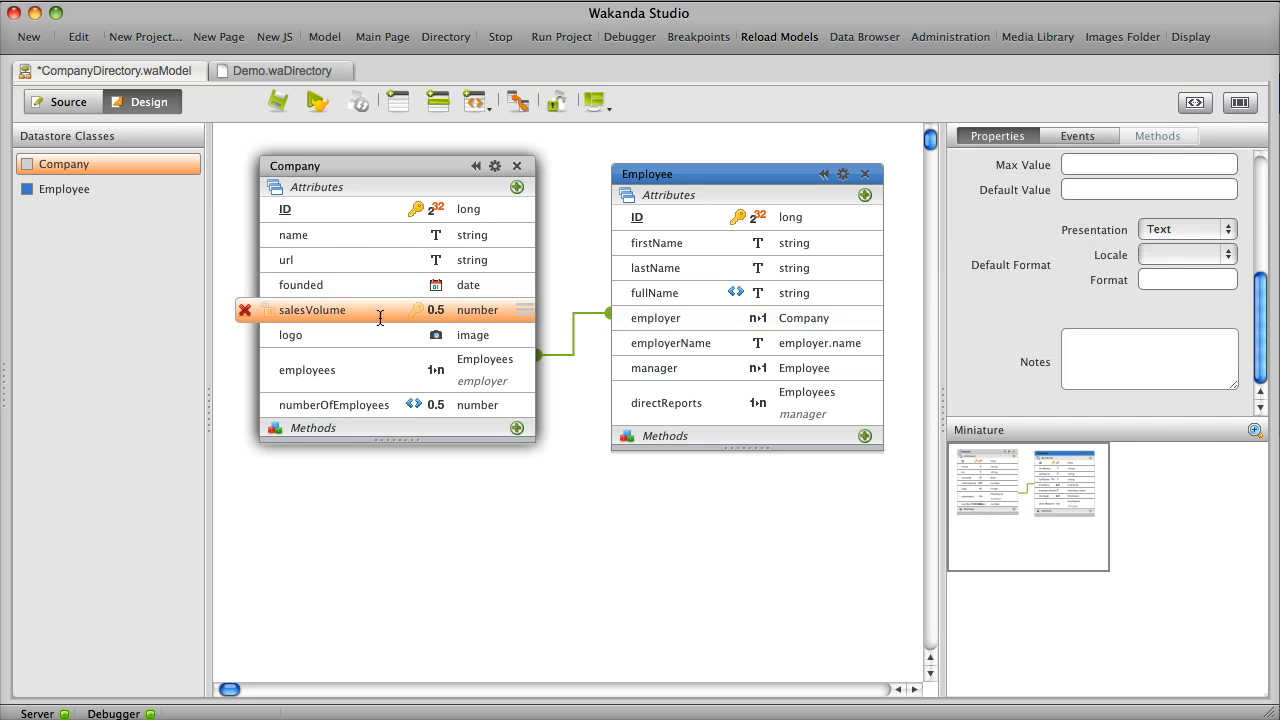
{"action": "scroll", "scroll_direction": "up", "scroll_amount": 3}
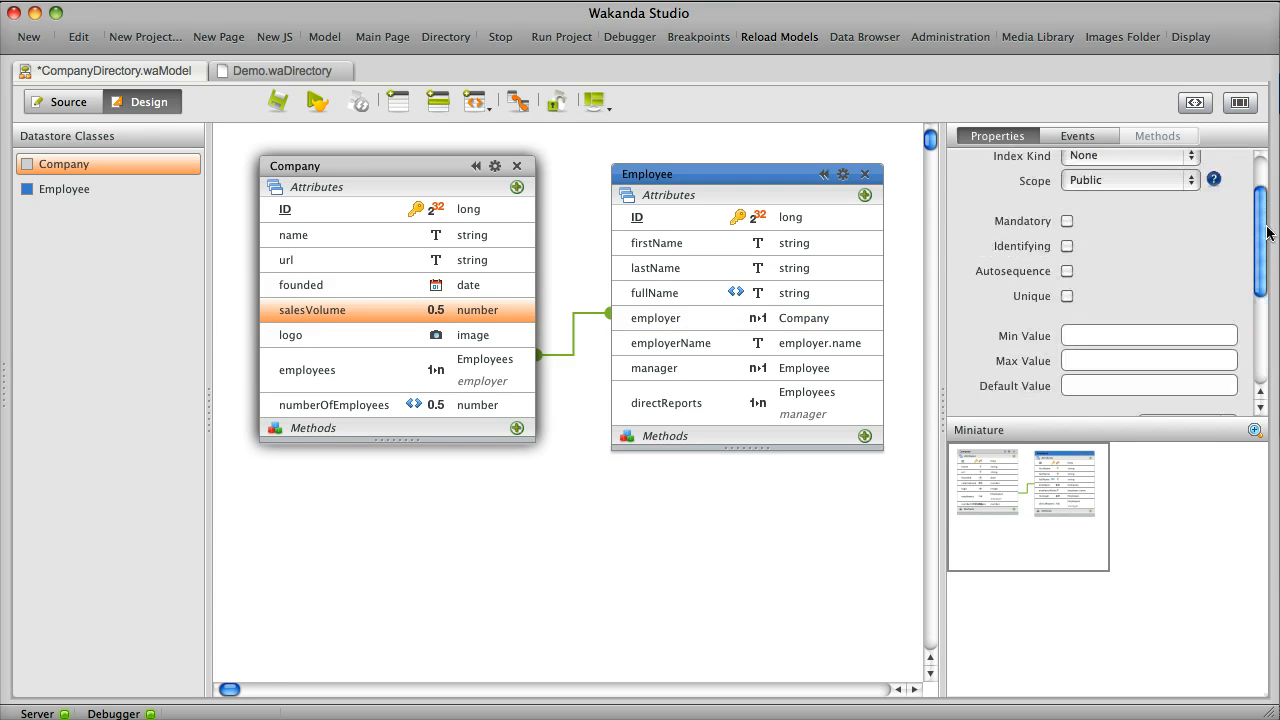
{"action": "left_click", "coordinate": [1130, 247]}
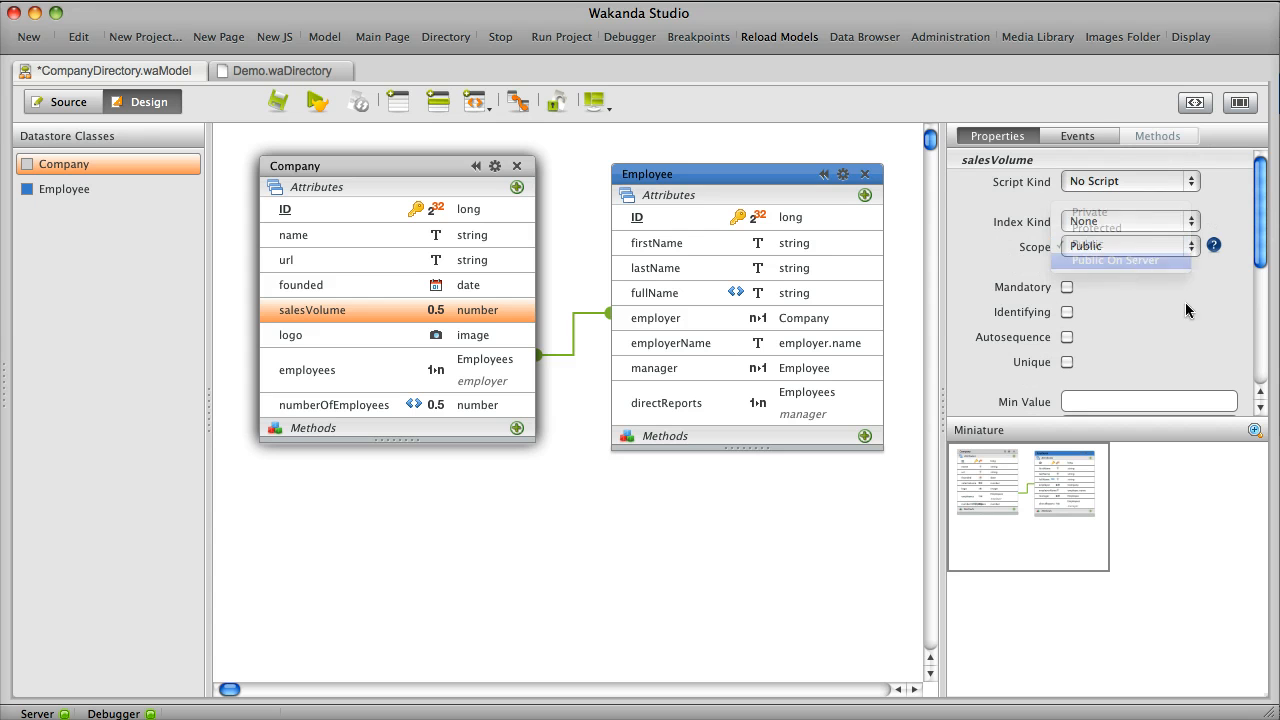
{"action": "left_click", "coordinate": [1113, 260]}
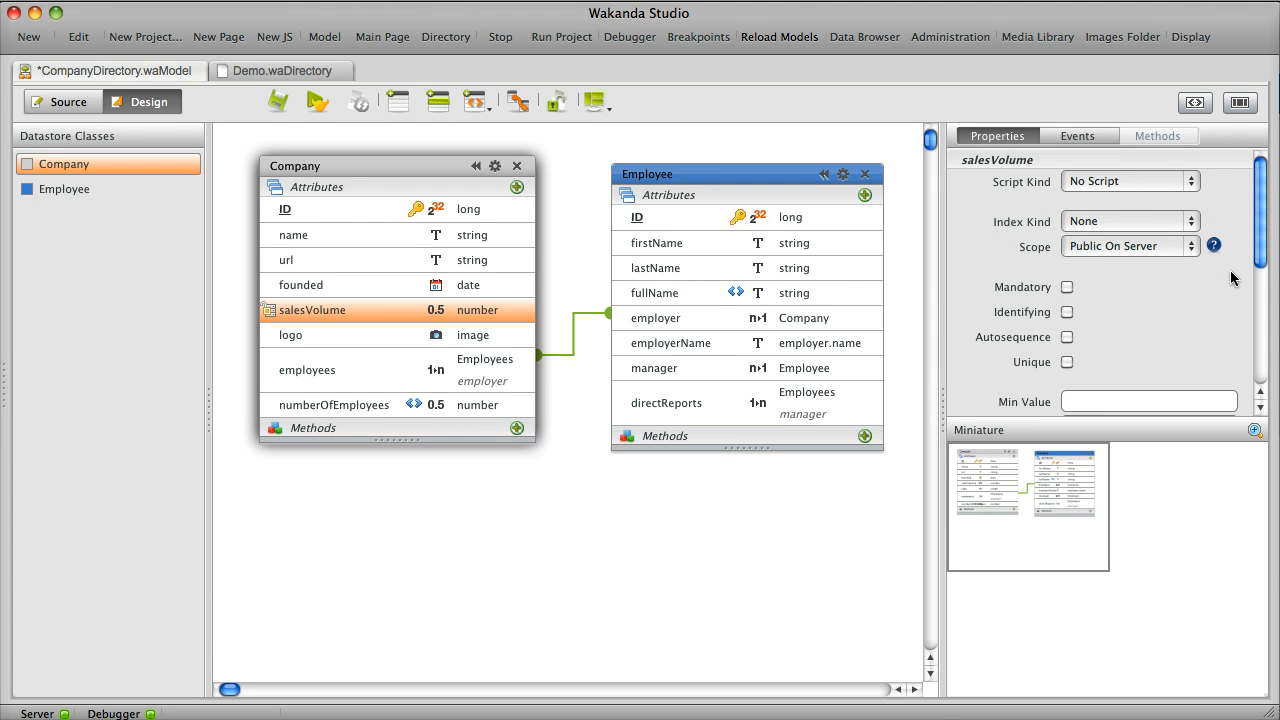
{"action": "mouse_move", "coordinate": [1220, 282]}
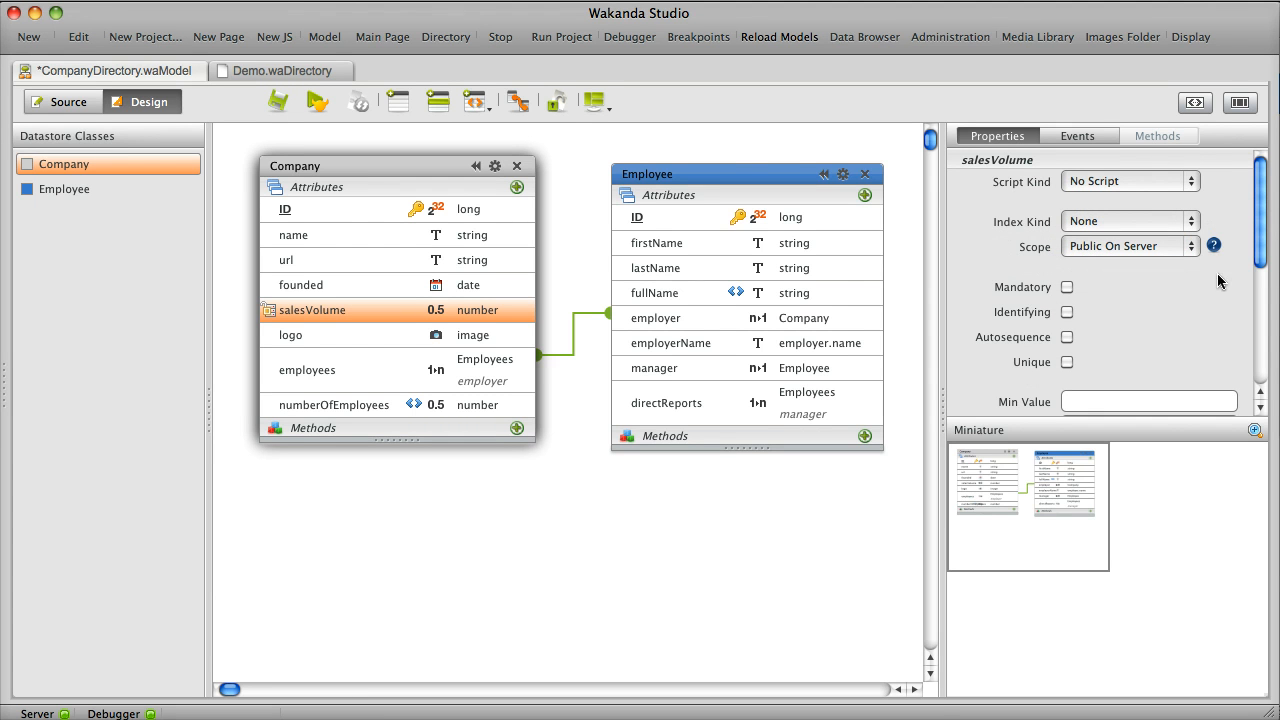
{"action": "left_click", "coordinate": [64, 189]}
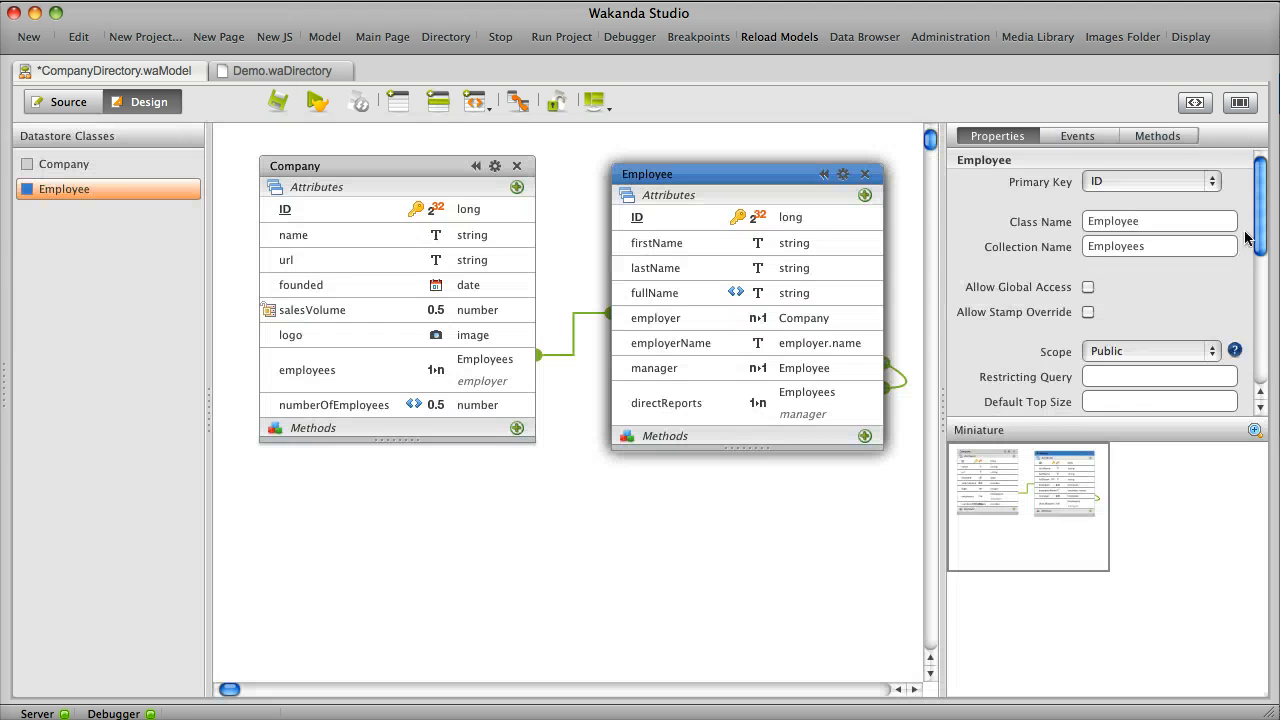
- Set the Employee class read, create, update and remove permissions to AccountOwner
{"action": "scroll", "scroll_direction": "down", "scroll_amount": 3}
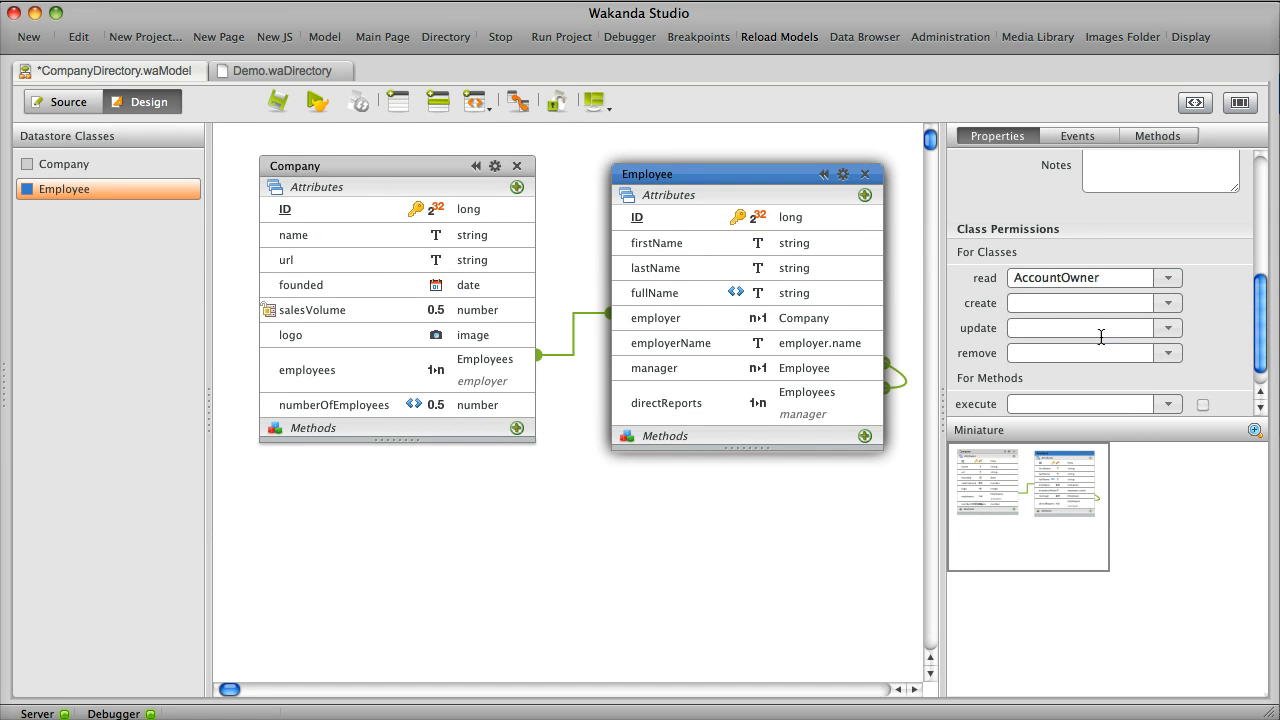
{"action": "left_click", "coordinate": [1167, 303]}
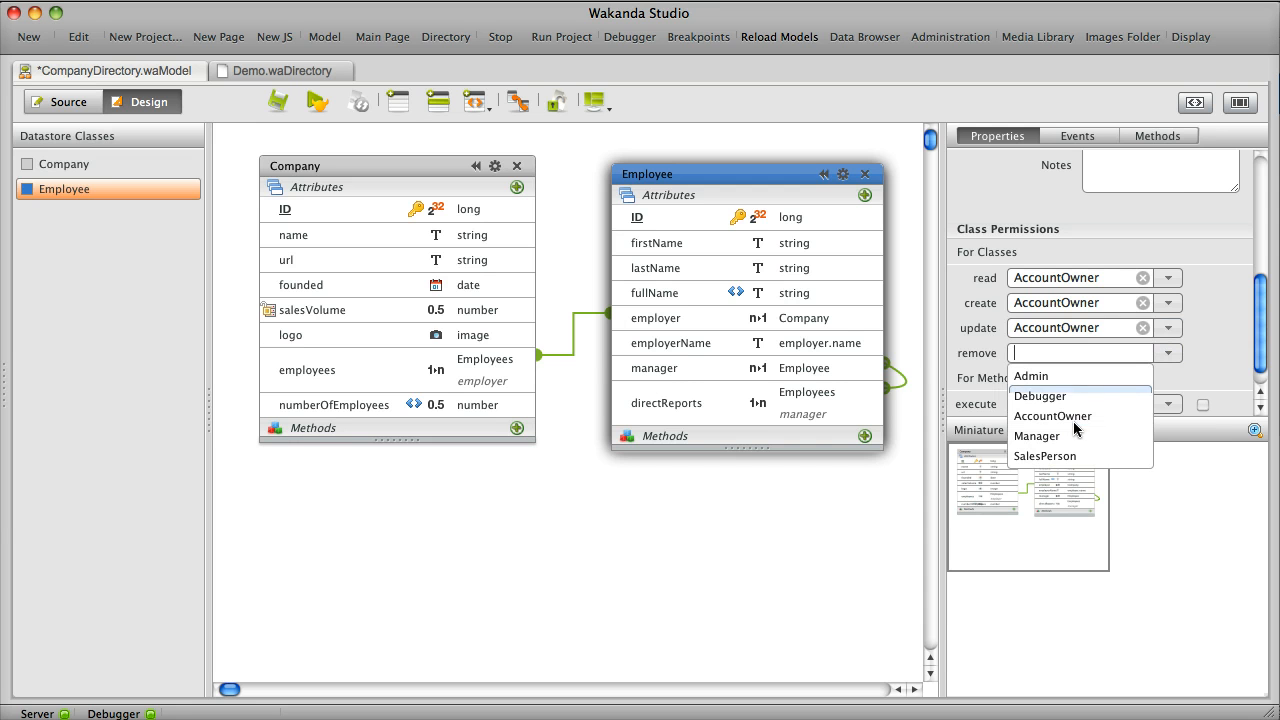
{"action": "left_click", "coordinate": [1052, 416]}
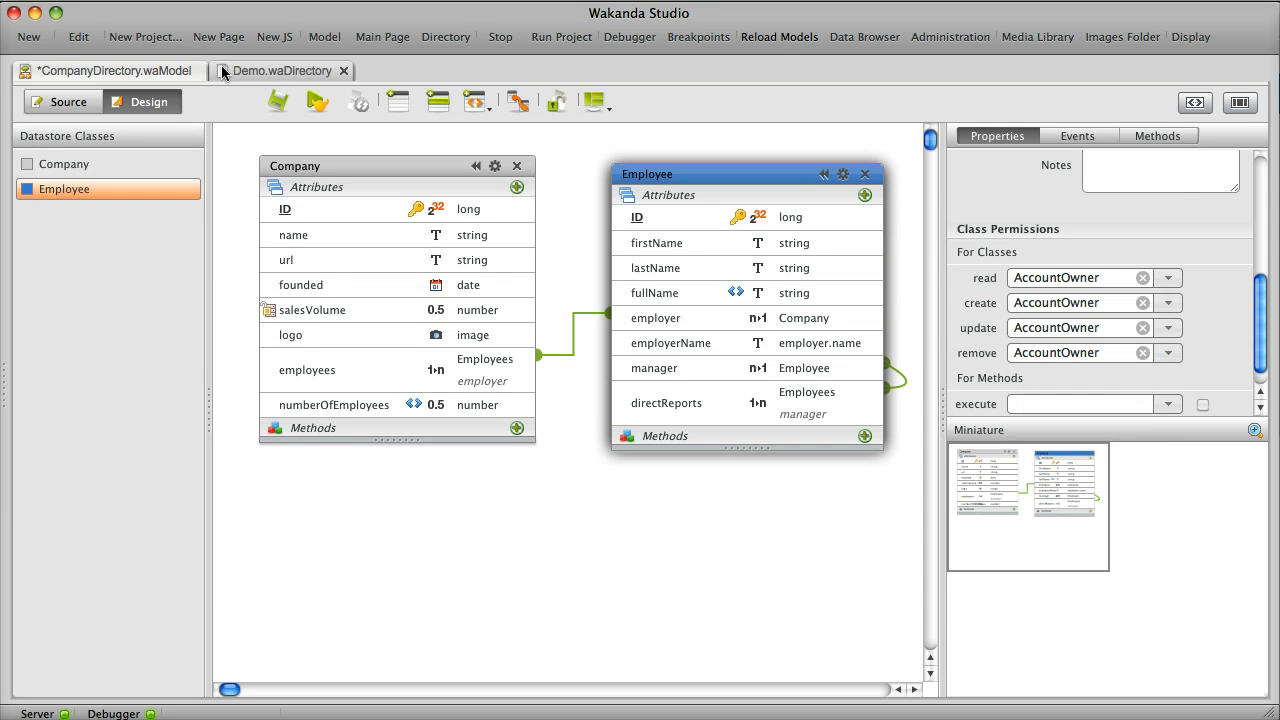
{"action": "left_click", "coordinate": [779, 37]}
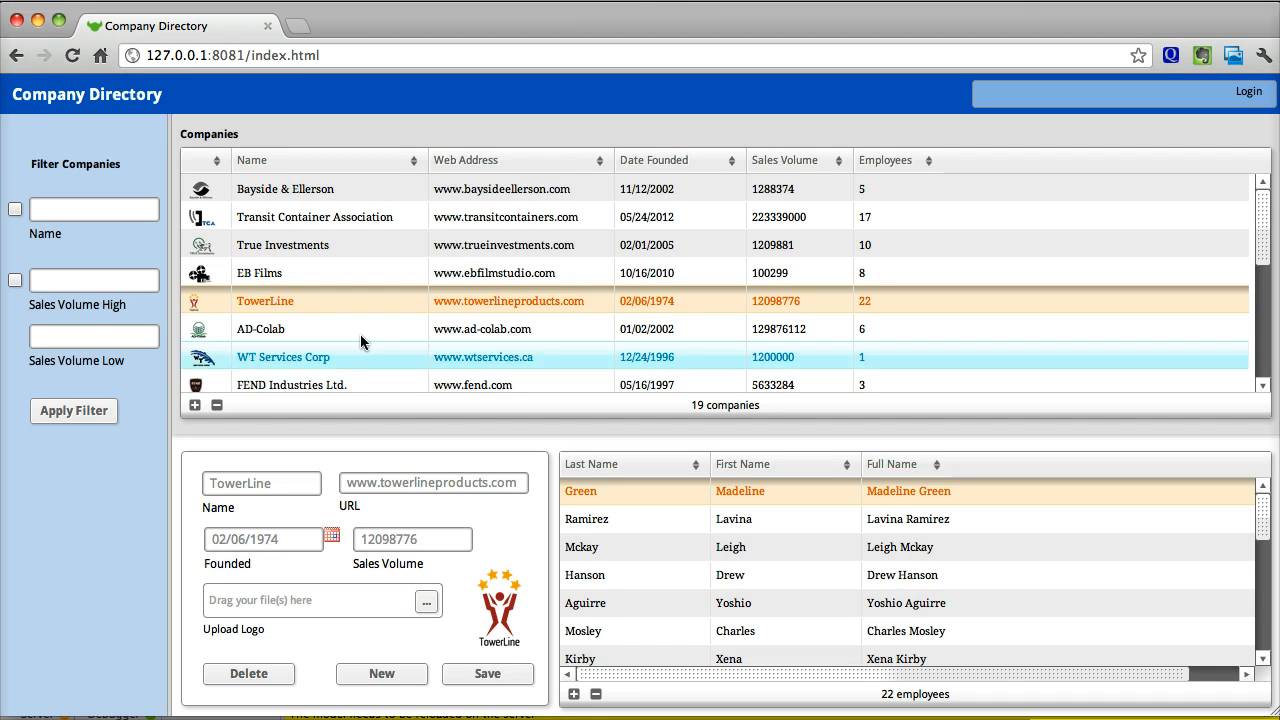
- Reload Company Directory, now showing 0 companies, and log in as betty
{"action": "left_click", "coordinate": [72, 55]}
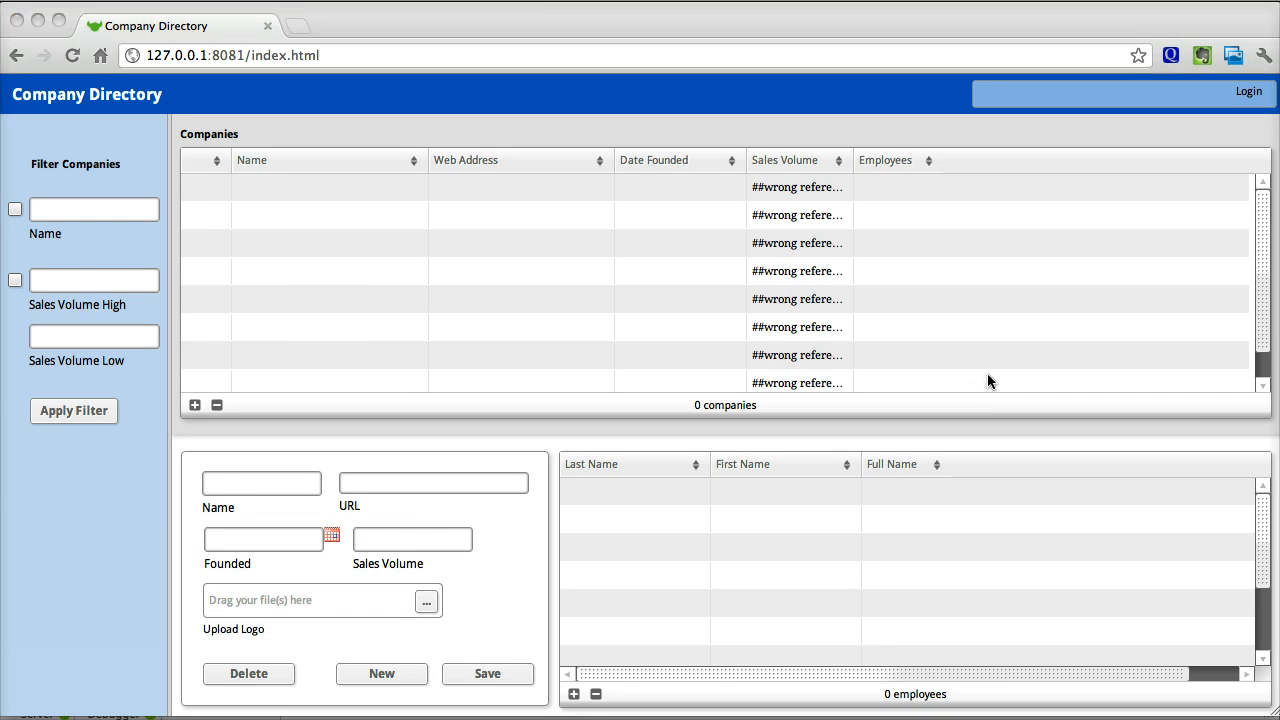
{"action": "left_click", "coordinate": [1248, 91]}
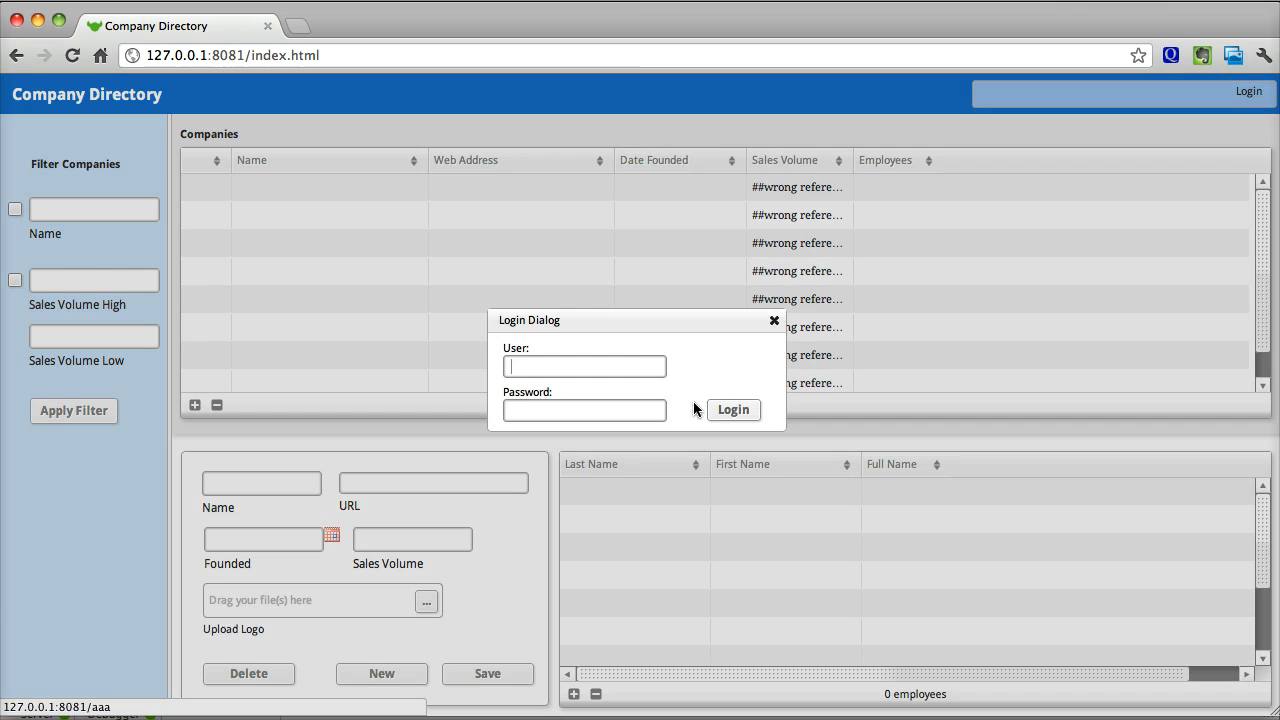
{"action": "type", "text": "betty"}
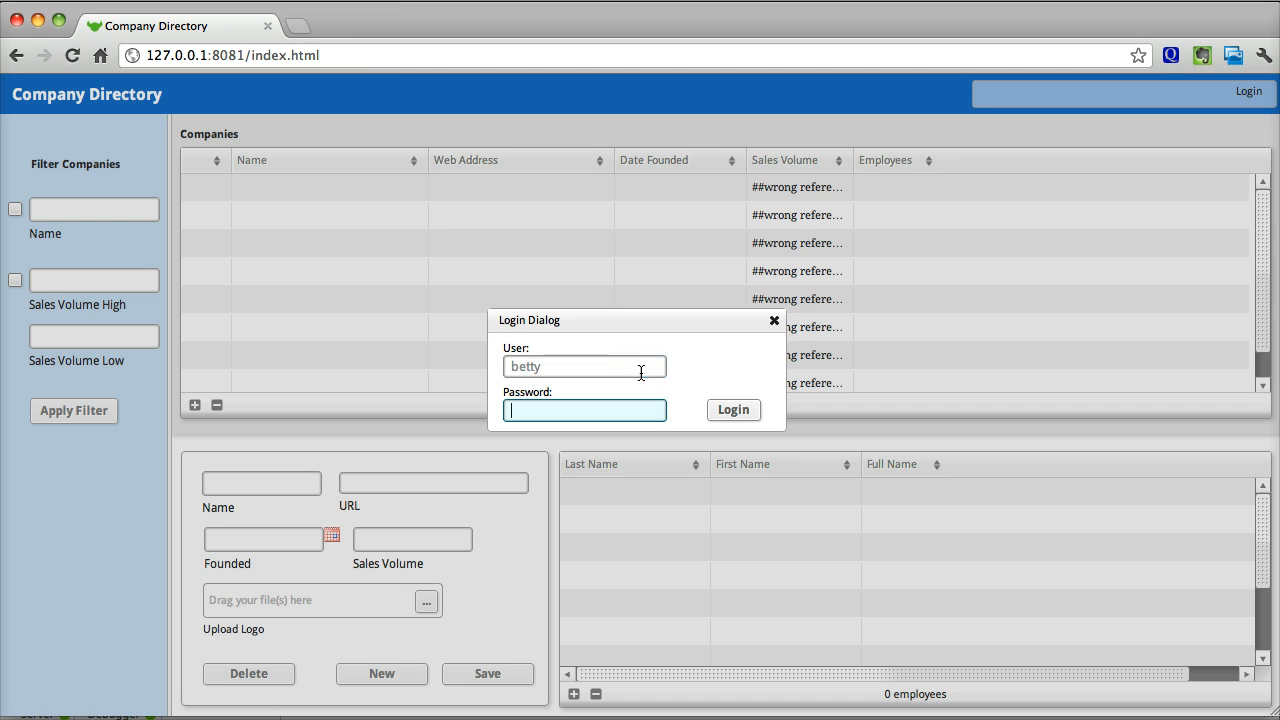
{"action": "left_click", "coordinate": [733, 410]}
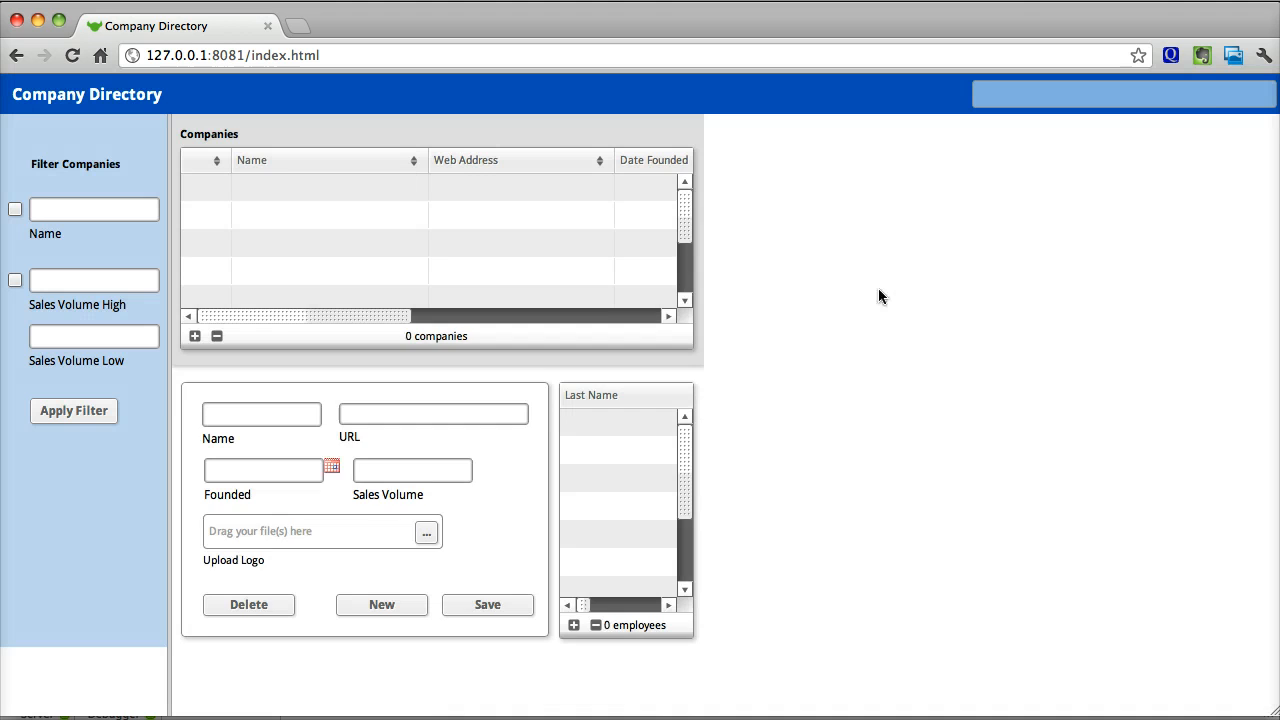
- Log in to Company Directory as chuck
{"action": "left_click", "coordinate": [1248, 91]}
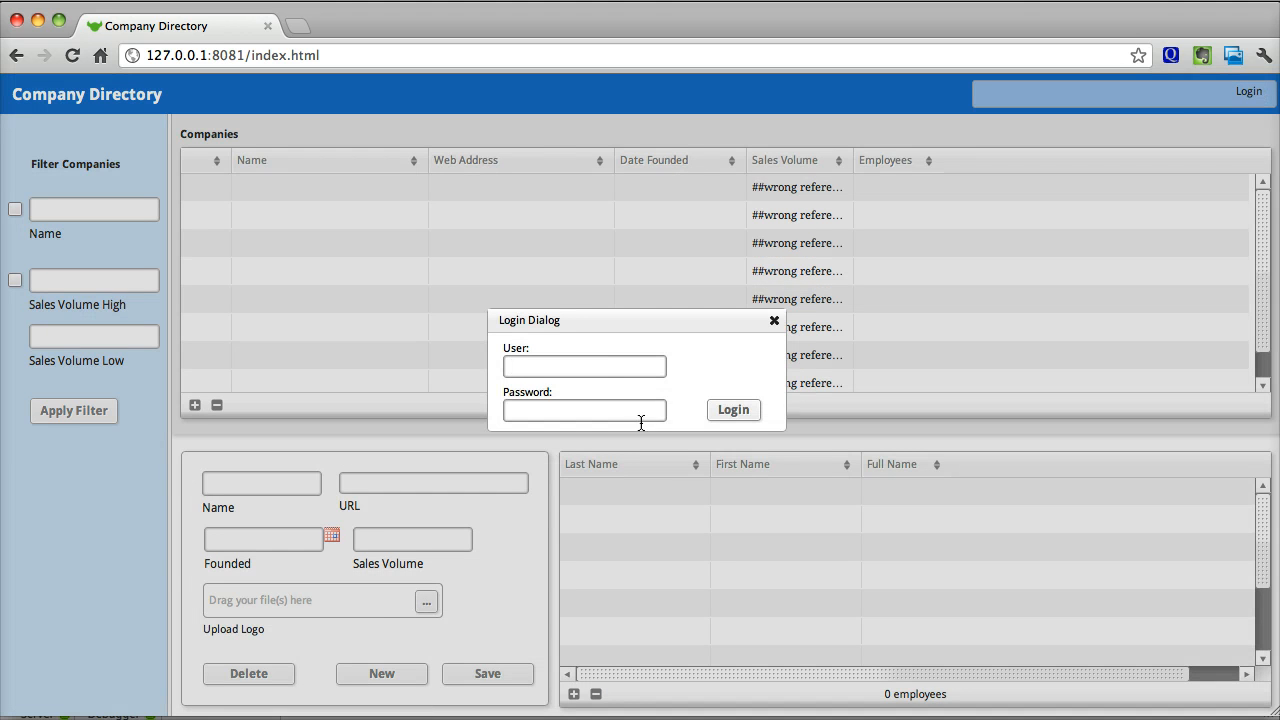
{"action": "type", "text": "chuck"}
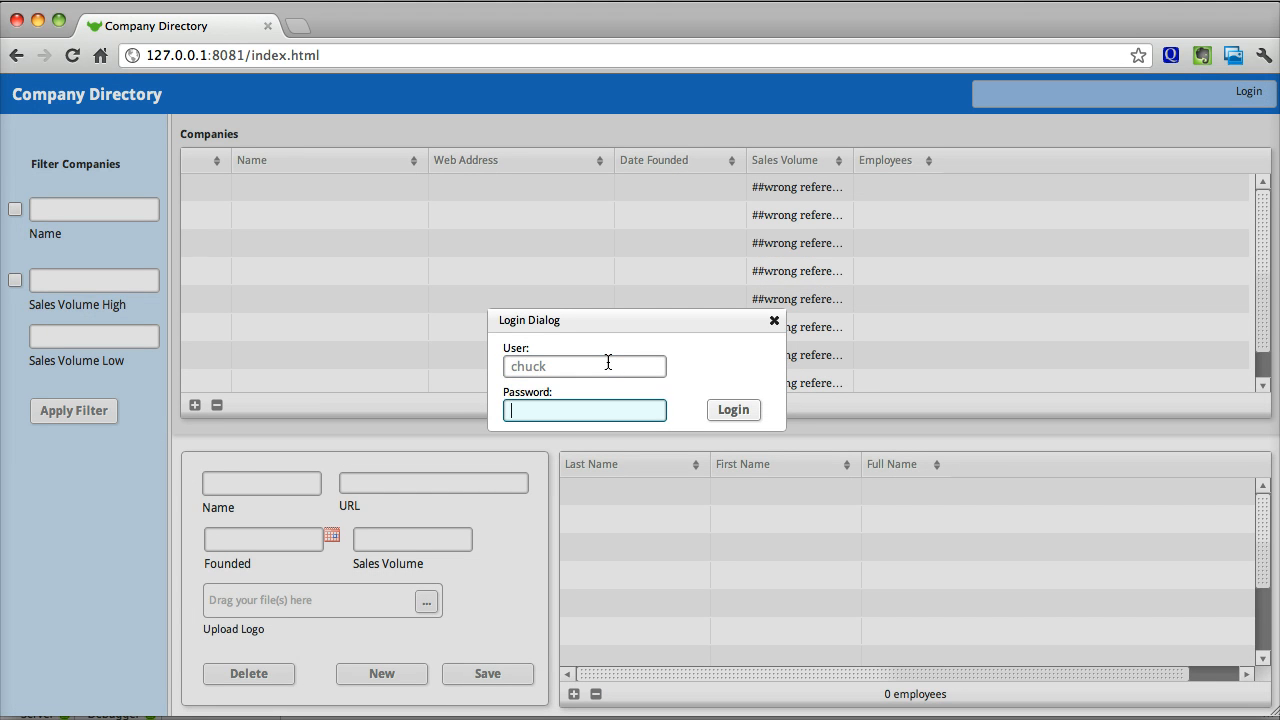
{"action": "left_click", "coordinate": [733, 410]}
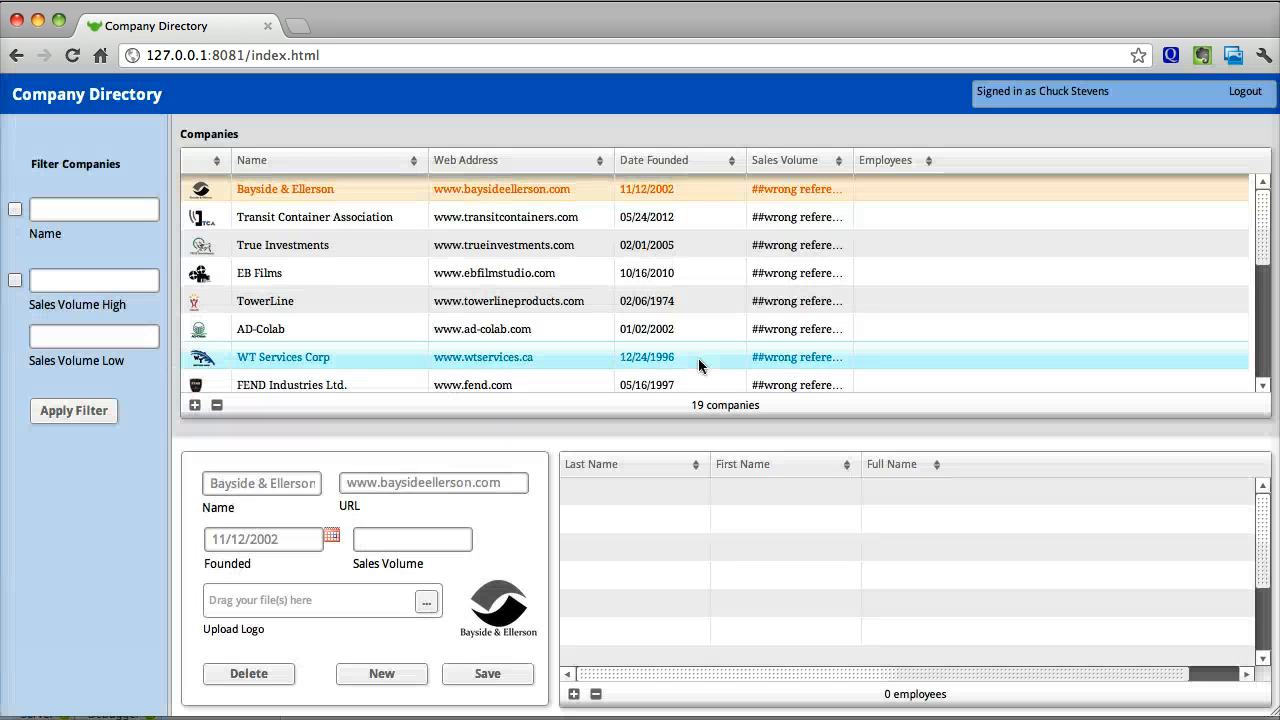
- Select TowerLine and True Investments, seeing no employees, then log out
{"action": "left_click", "coordinate": [265, 301]}
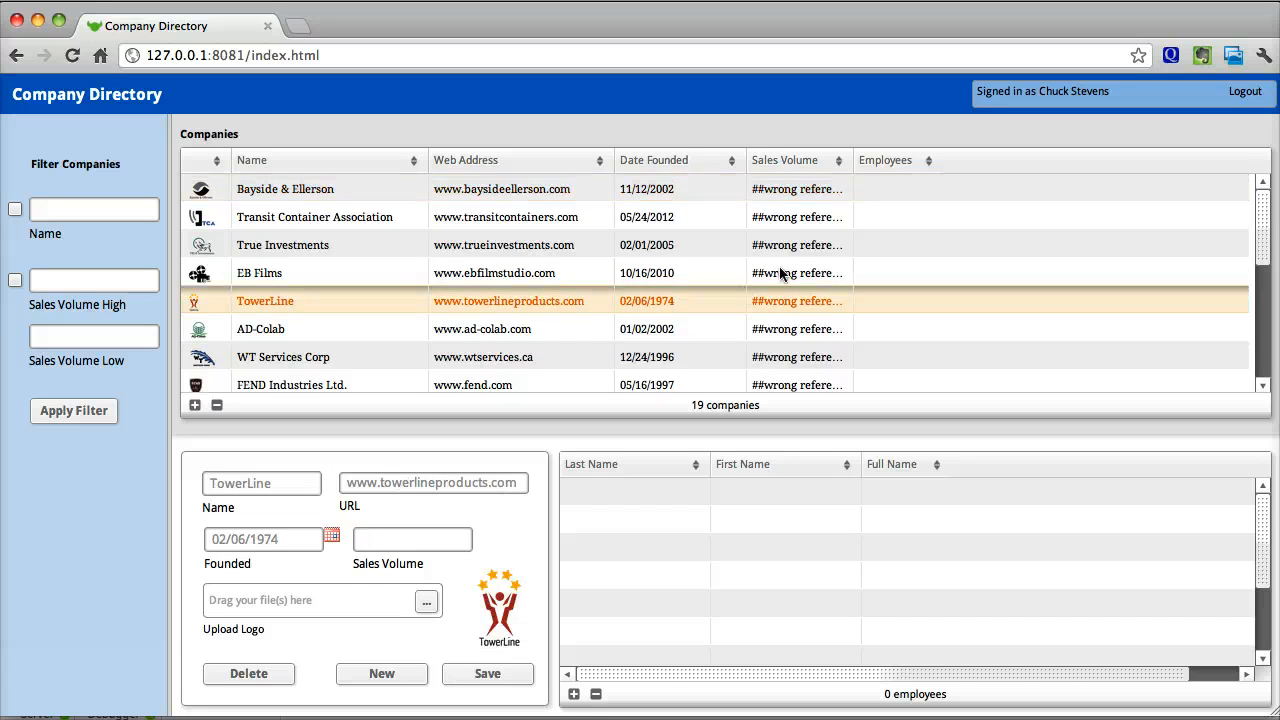
{"action": "left_click", "coordinate": [282, 245]}
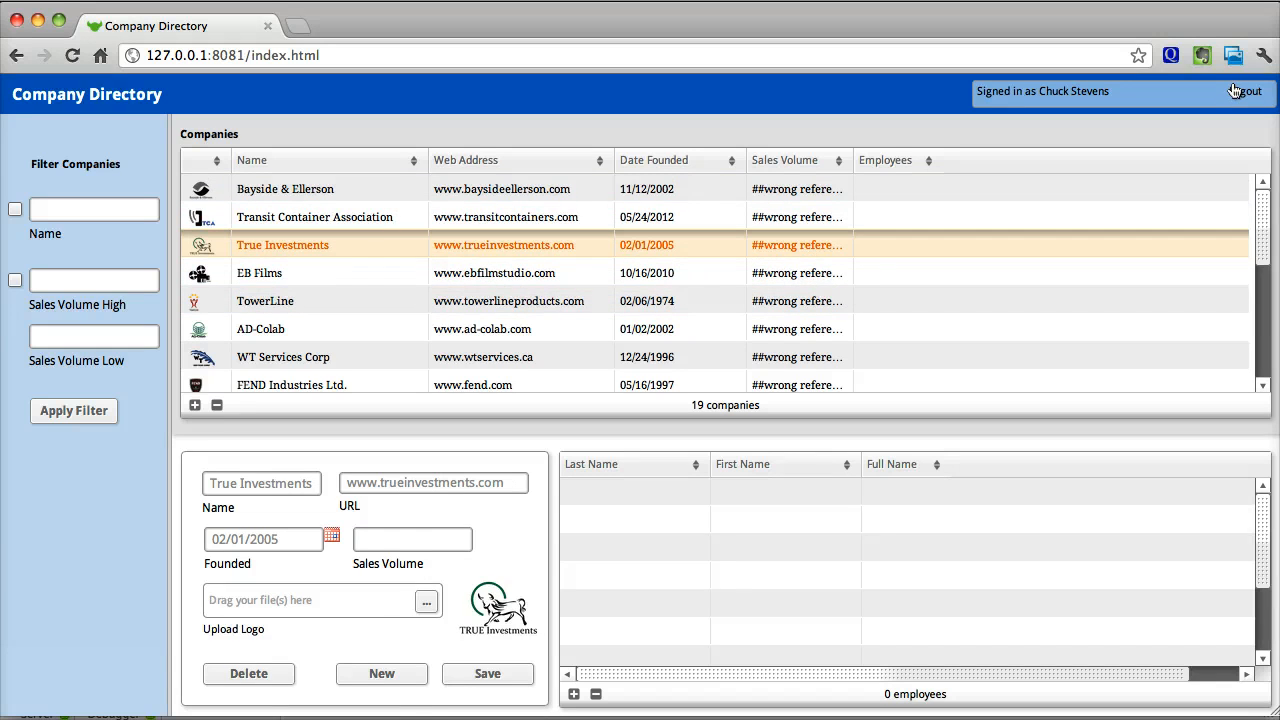
{"action": "left_click", "coordinate": [1248, 91]}
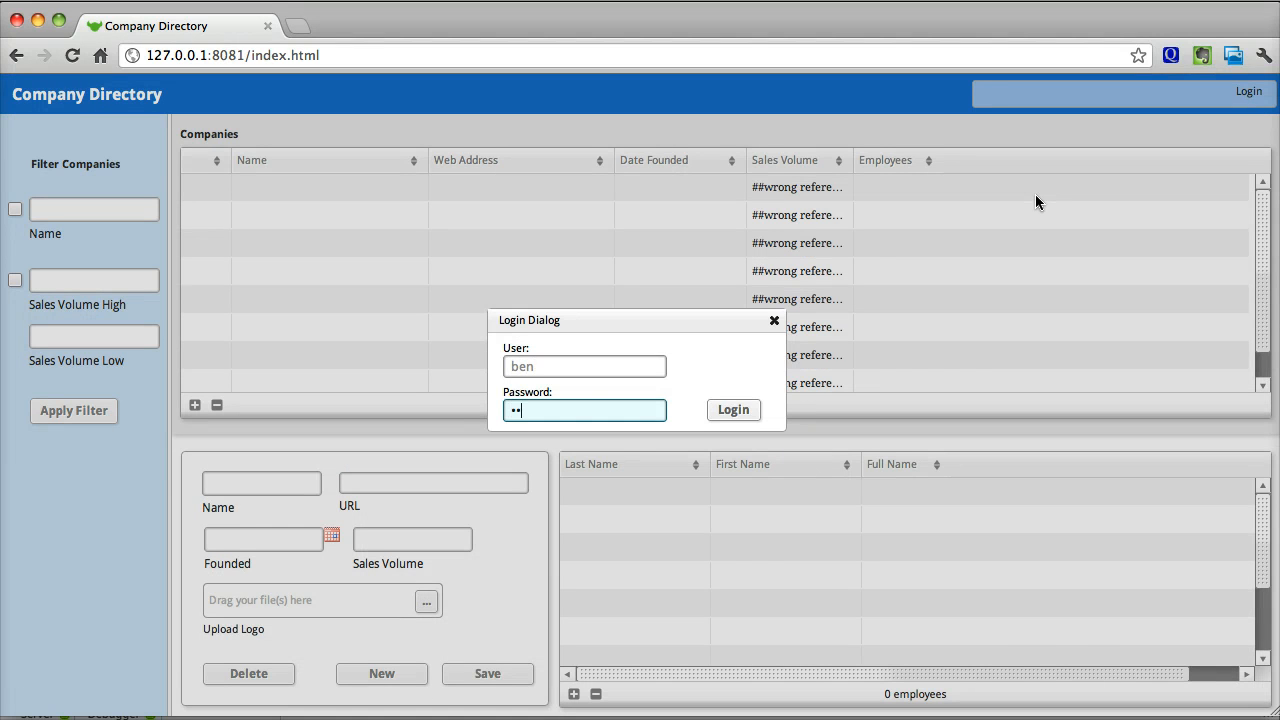
- Log in as ben and select EB Films to see its 8 employees
{"action": "left_click", "coordinate": [733, 410]}
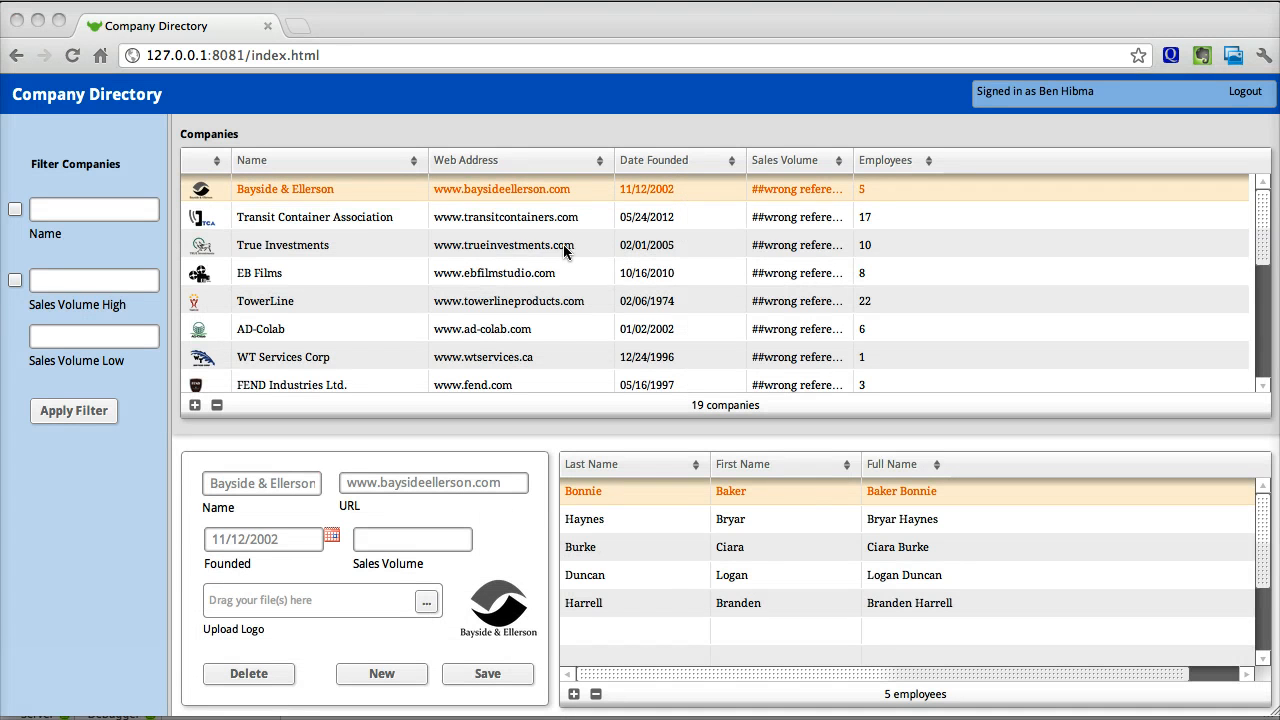
{"action": "left_click", "coordinate": [259, 272]}
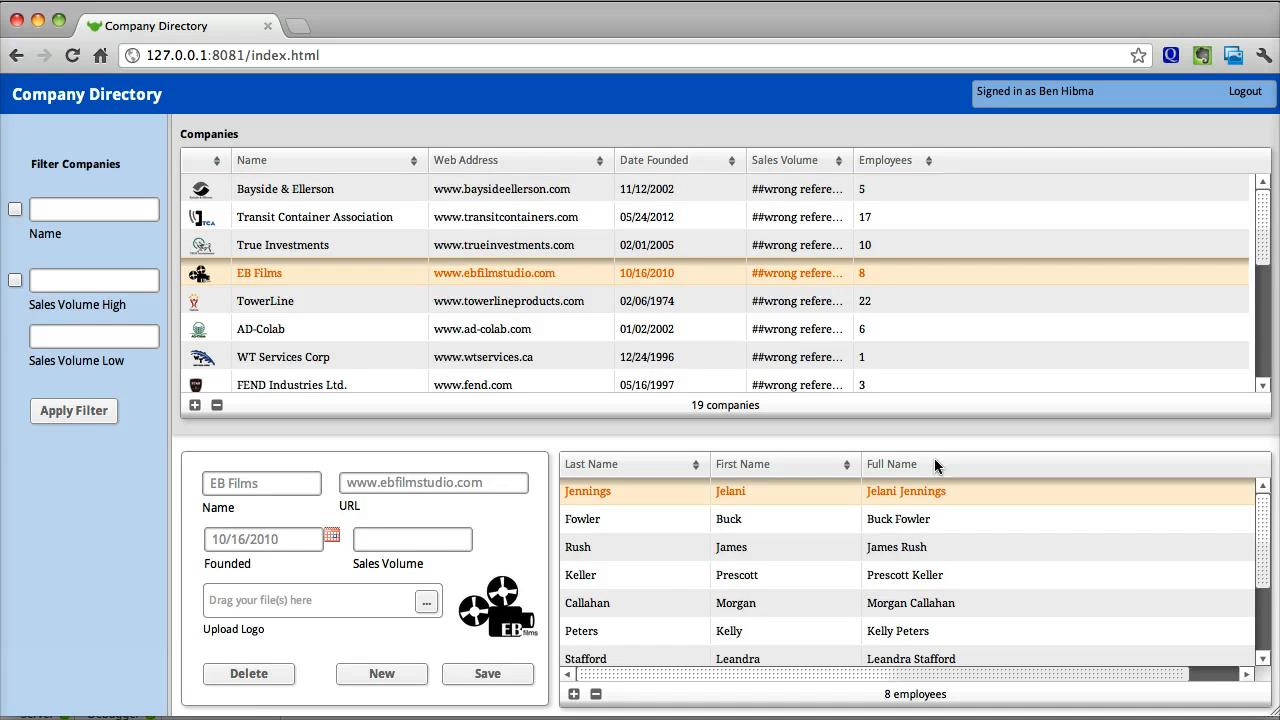
{"action": "mouse_move", "coordinate": [1256, 530]}
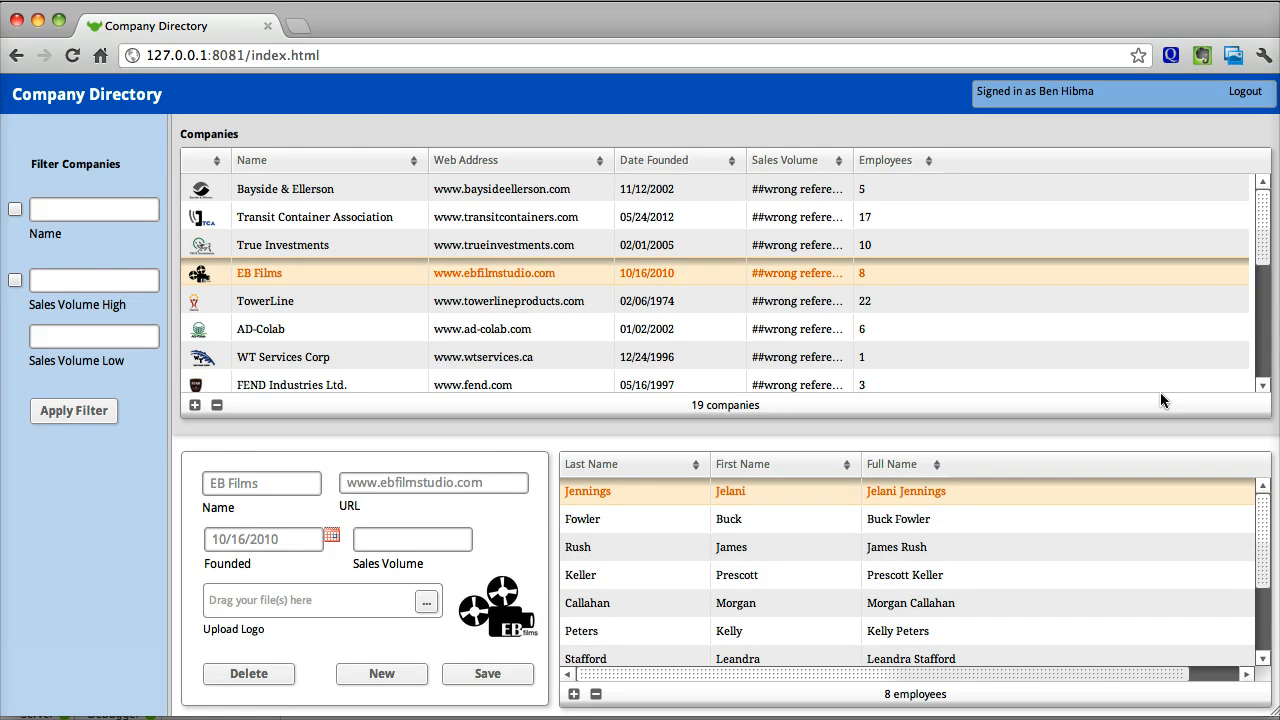
{"action": "mouse_move", "coordinate": [1051, 401]}
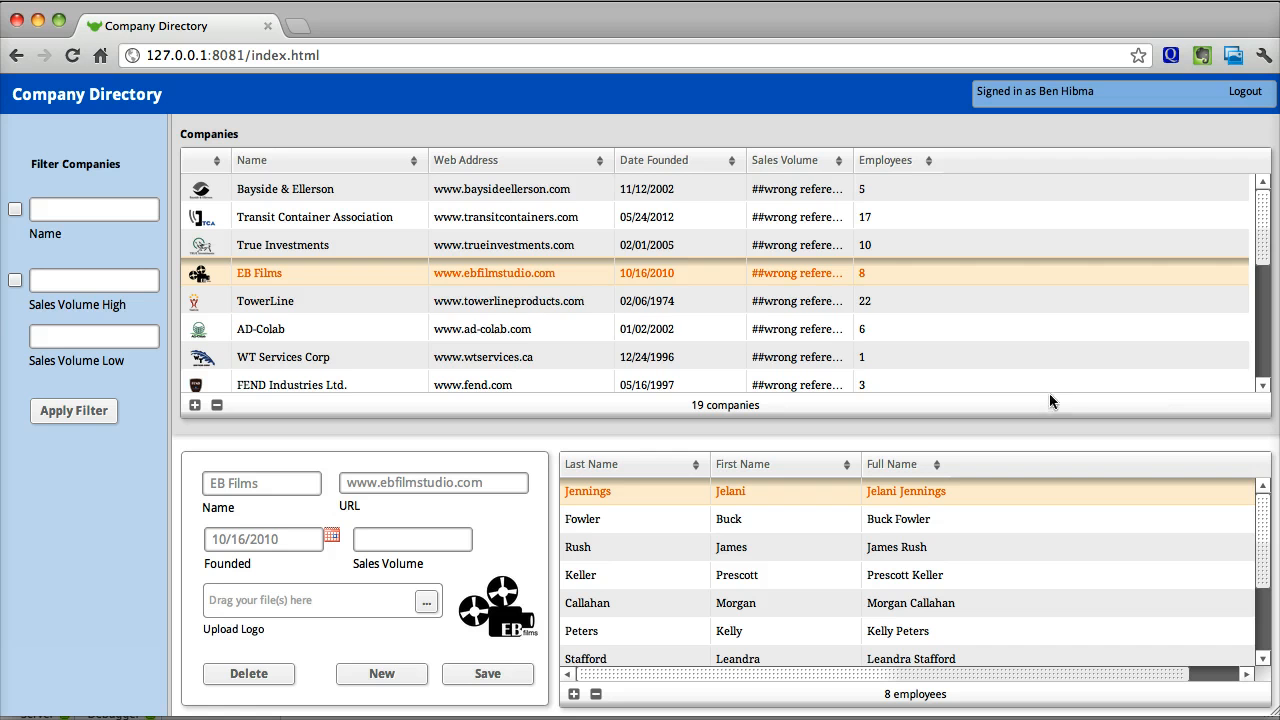